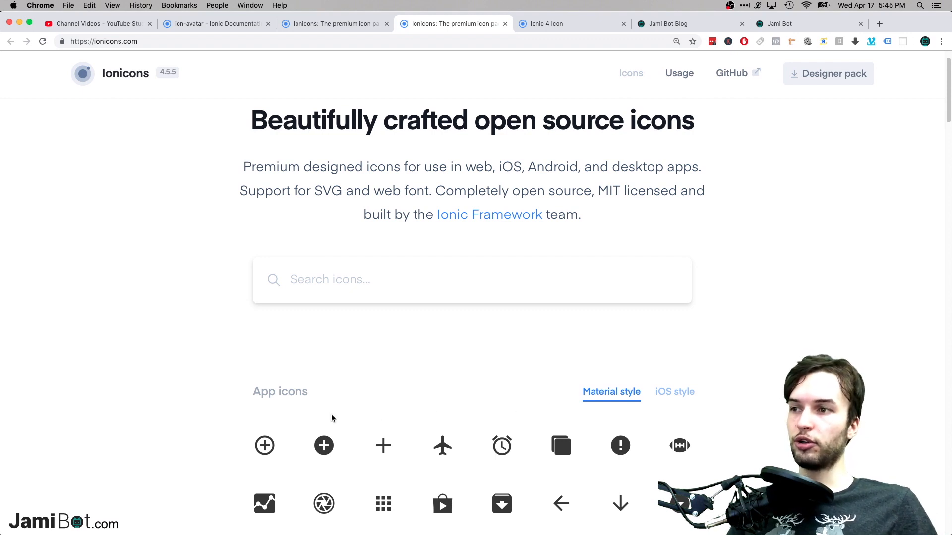
mouse_move(265, 446)
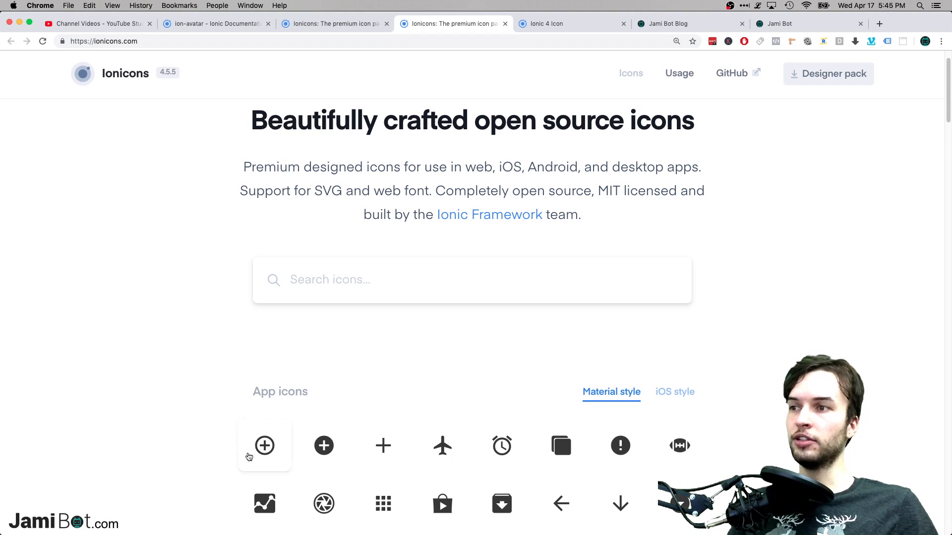
mouse_move(441, 449)
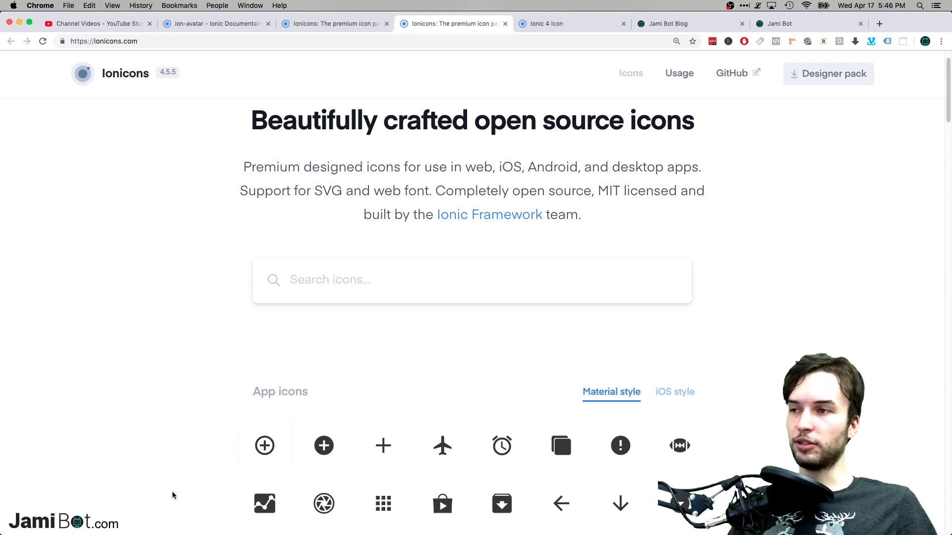
- Insert <ion-icon name="add-circle-outline"></ion-icon> inside the ion-padding div and save home.page.html
scroll("down", 3)
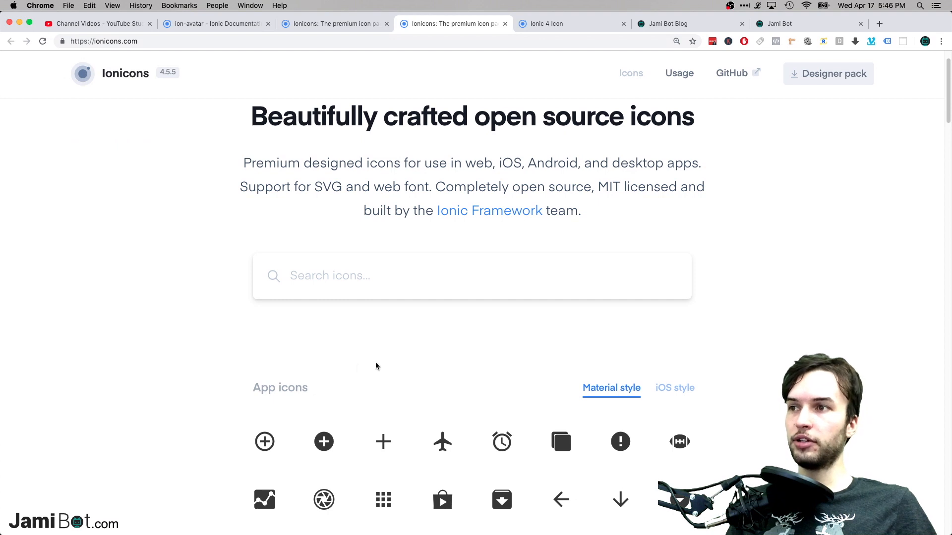
left_click(472, 276)
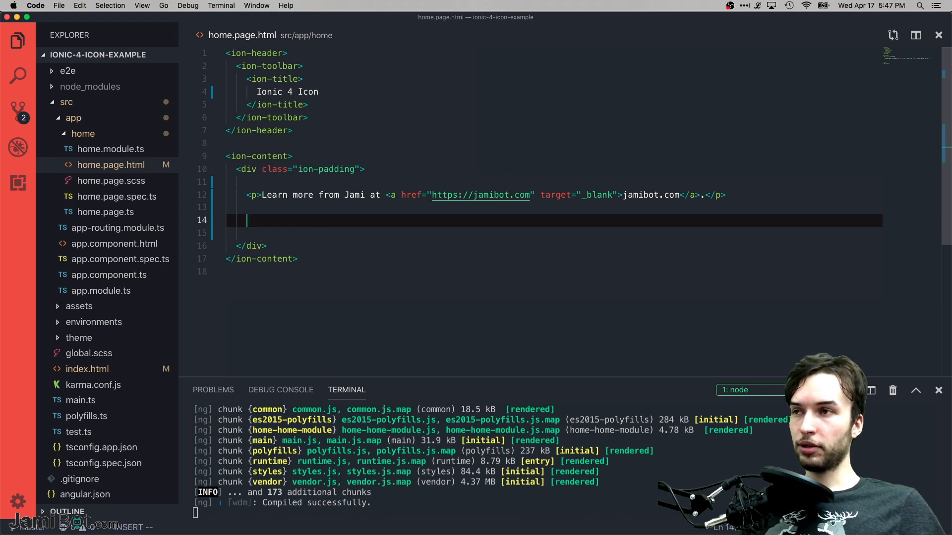
type("<ion-icon name=\"add-circle-outline\"></ion-icon>")
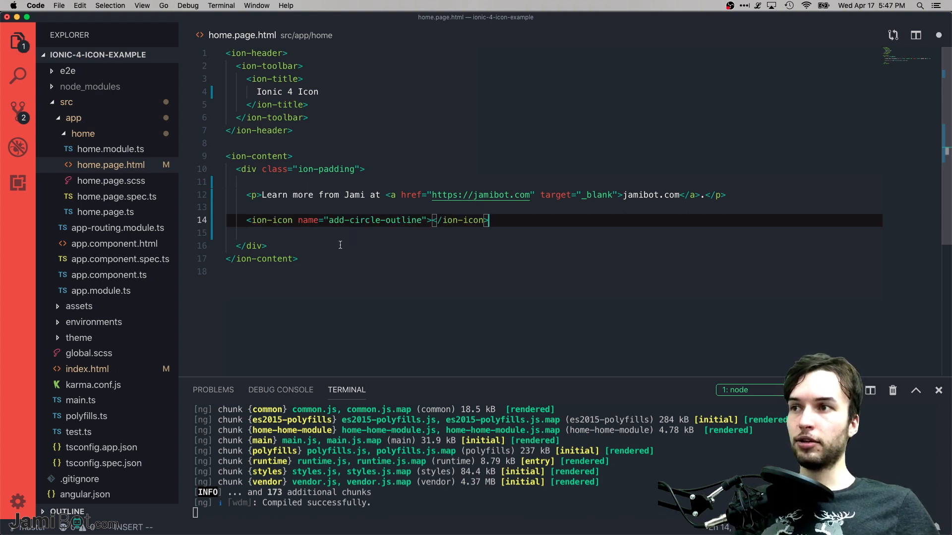
mouse_move(327, 250)
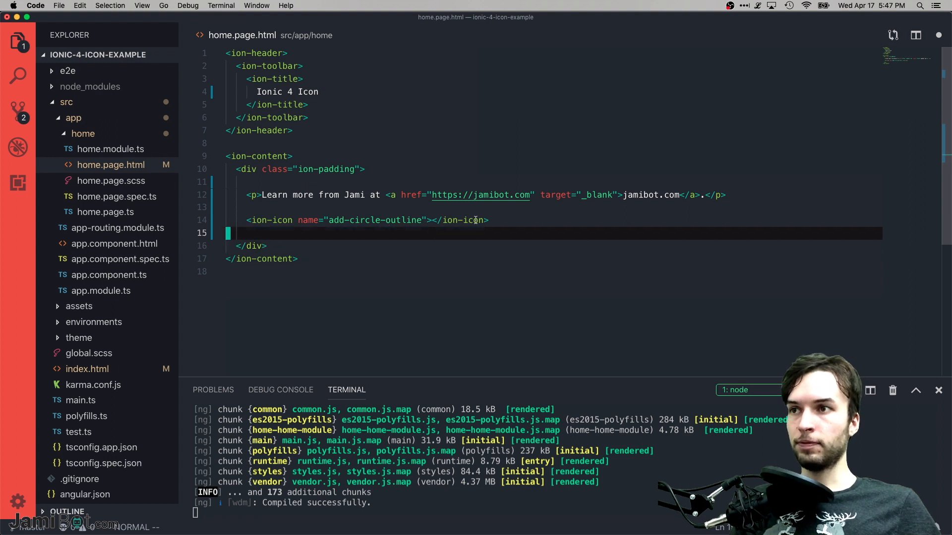
key("Backspace")
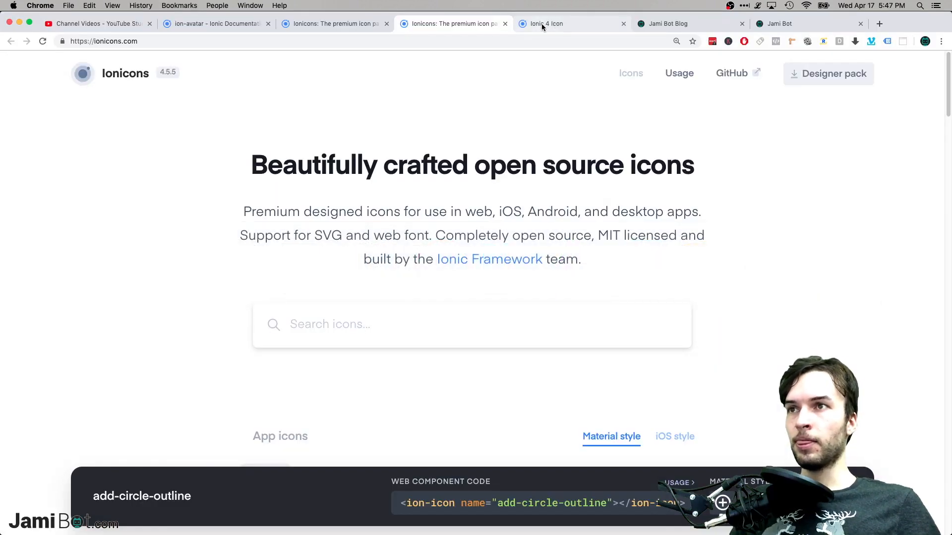
- Switch to the 'Ionic 4 Icon' tab showing localhost:8100/home with DevTools open
left_click(546, 24)
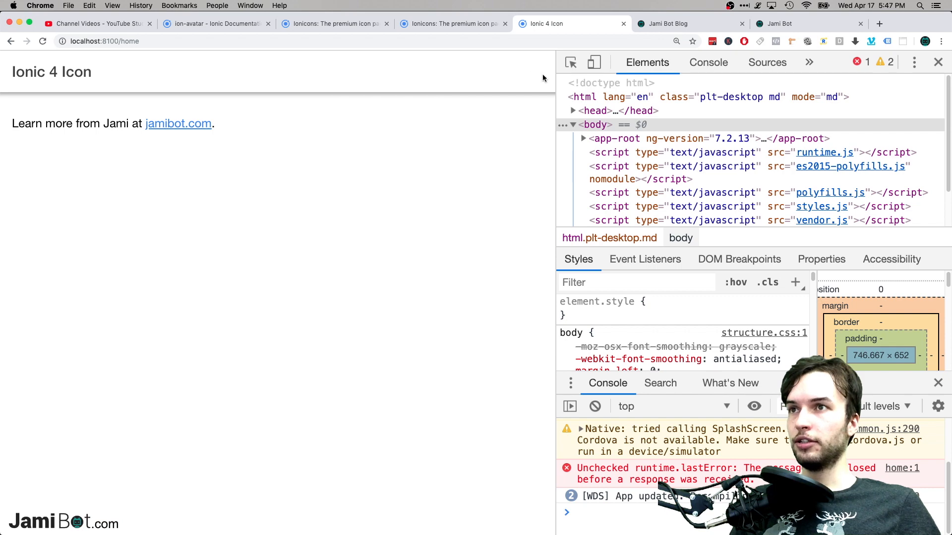
mouse_move(552, 50)
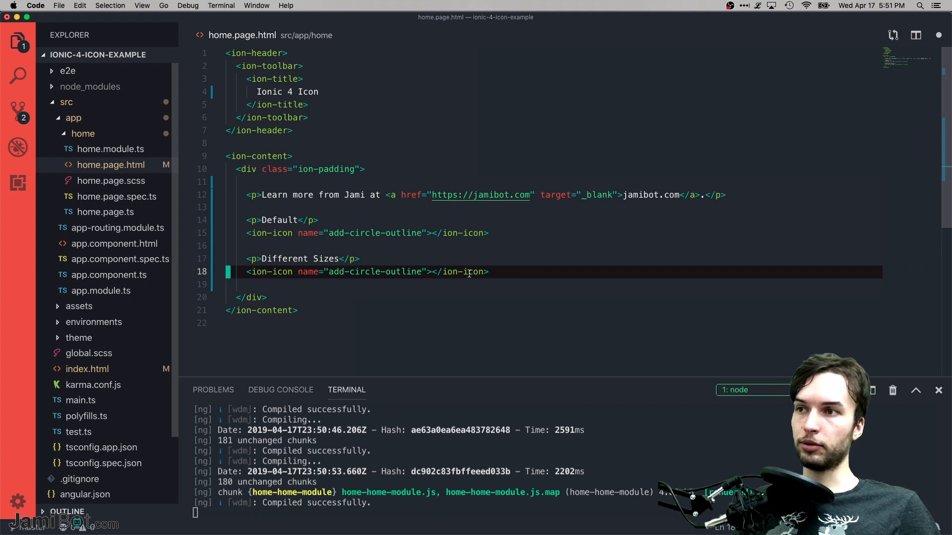
- Add add-circle-outline icons with size="large" and size="small" under the Default and Different Sizes labels
type("<ion-icon name=\"add-circle-outline\" size=\"large\"></ion-icon>")
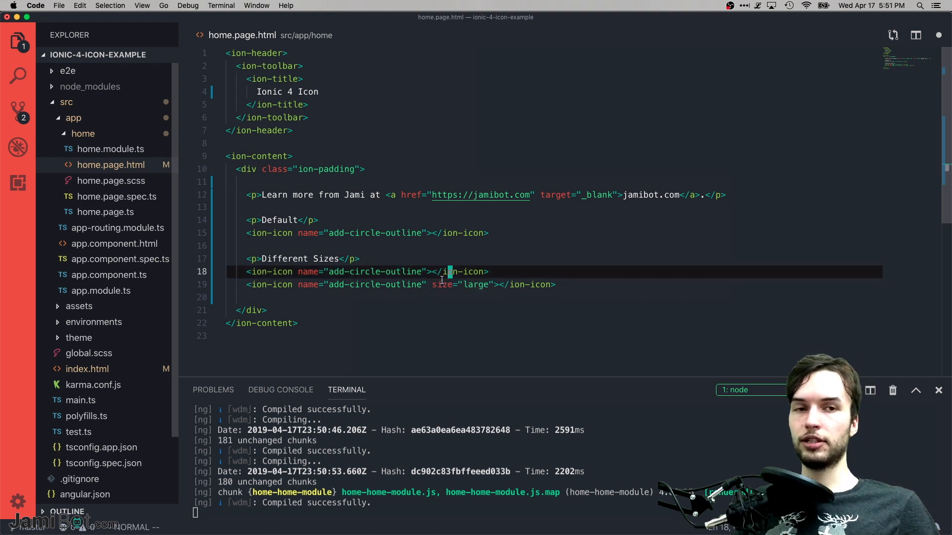
mouse_move(431, 284)
type("<ion-icon name=\"add-circle-outline\" size=\"small\"></ion-icon>")
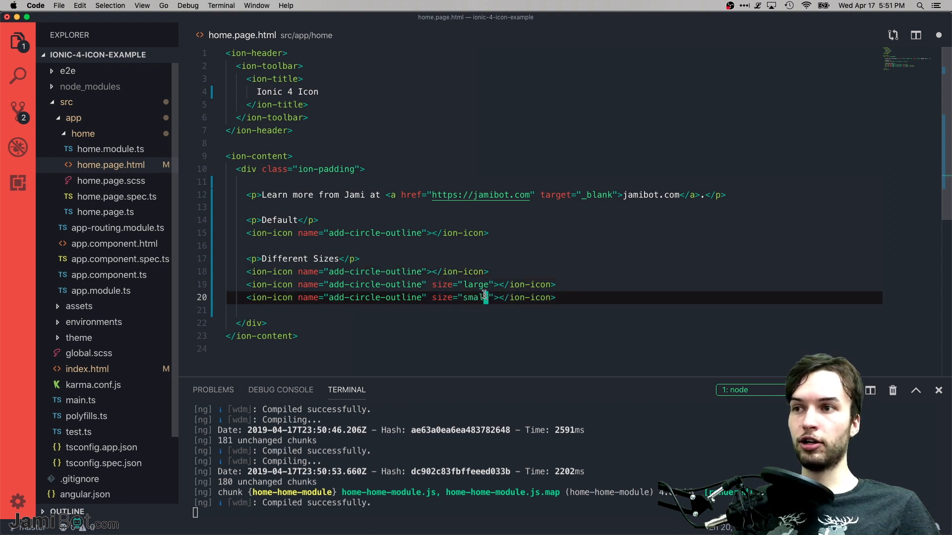
left_click_drag(431, 297, 492, 297)
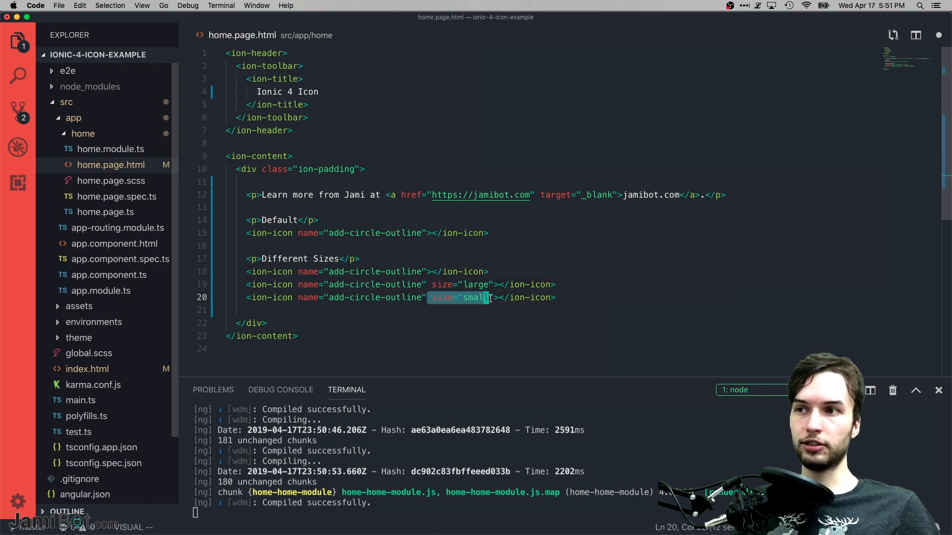
key("Escape")
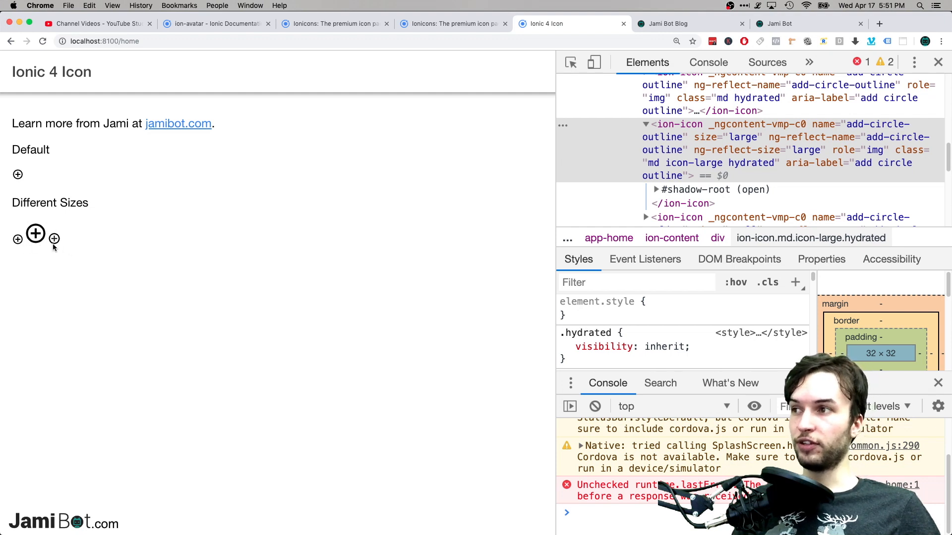
mouse_move(83, 249)
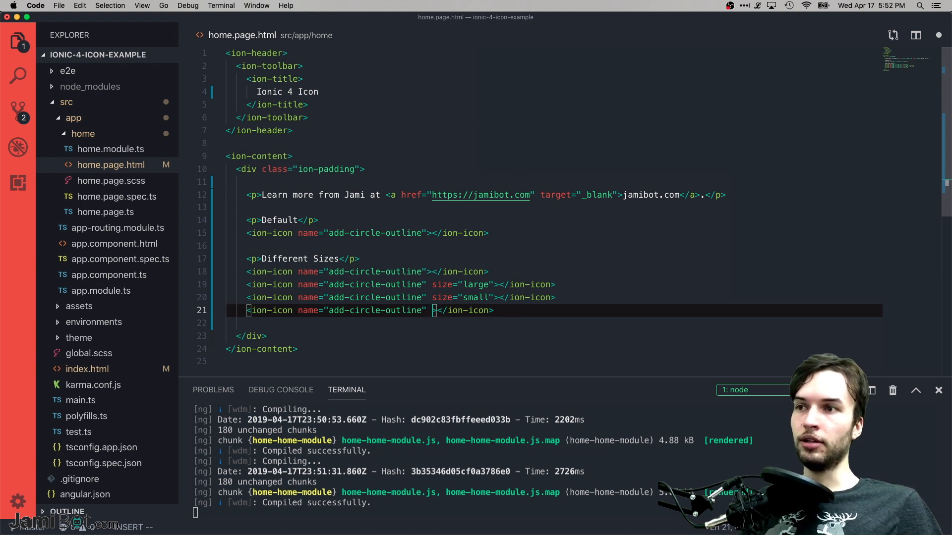
- Give the fourth add-circle-outline icon class="custom-icon" and open home.page.scss
type("class=\"")
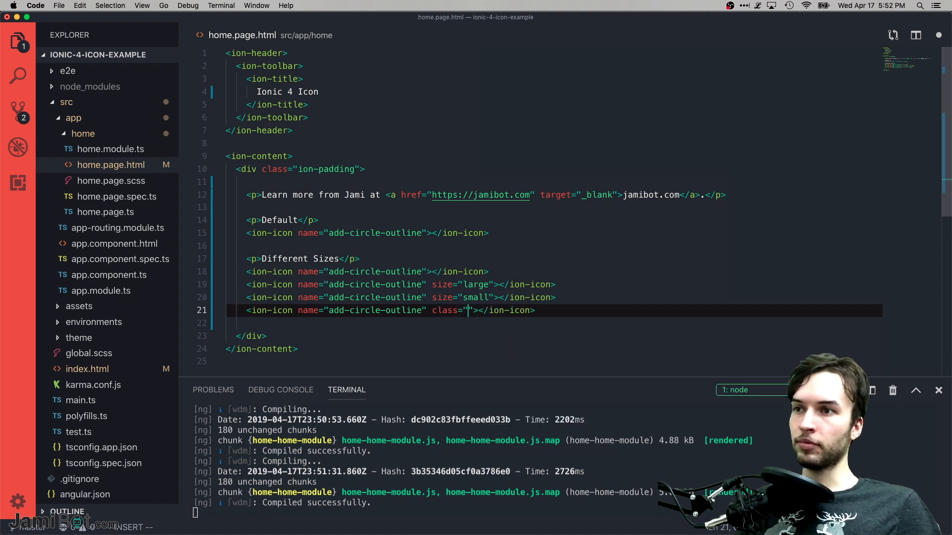
type("custom-icon")
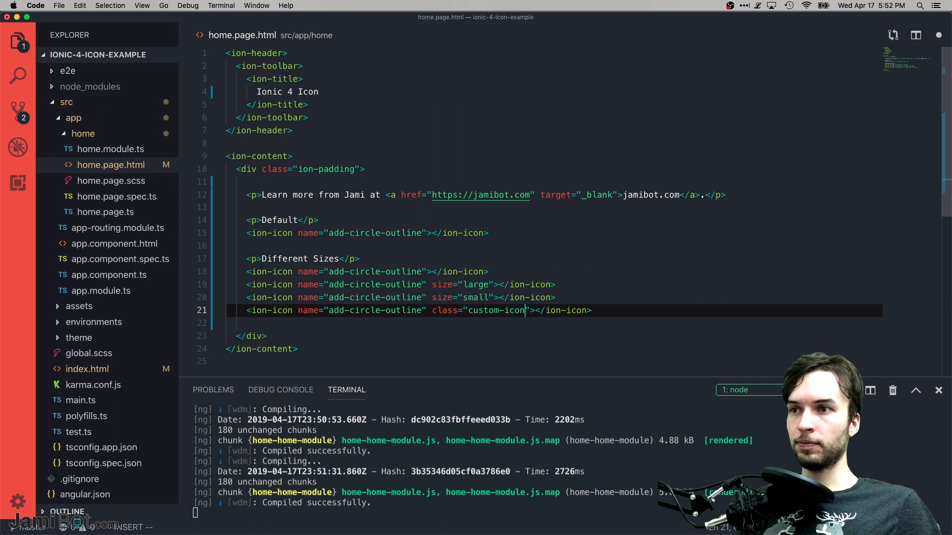
double_click(483, 311)
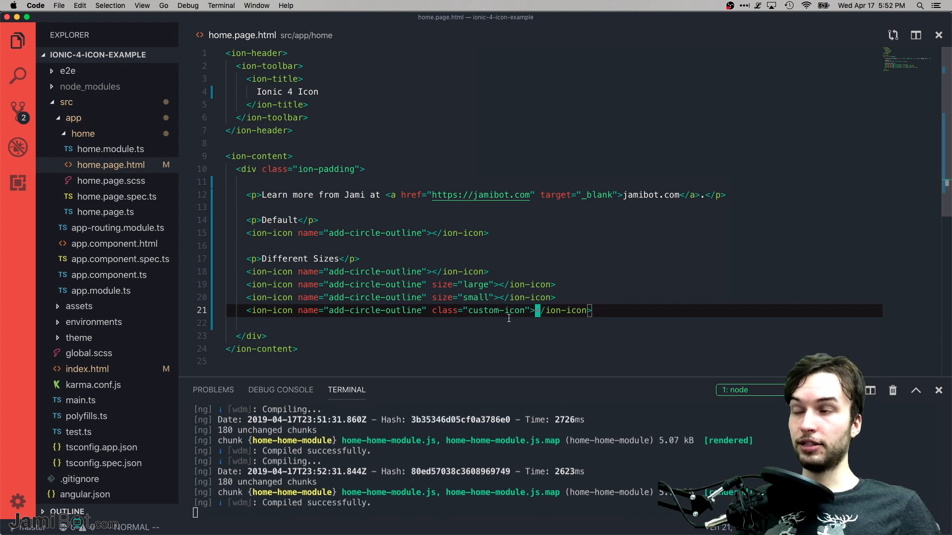
left_click(111, 181)
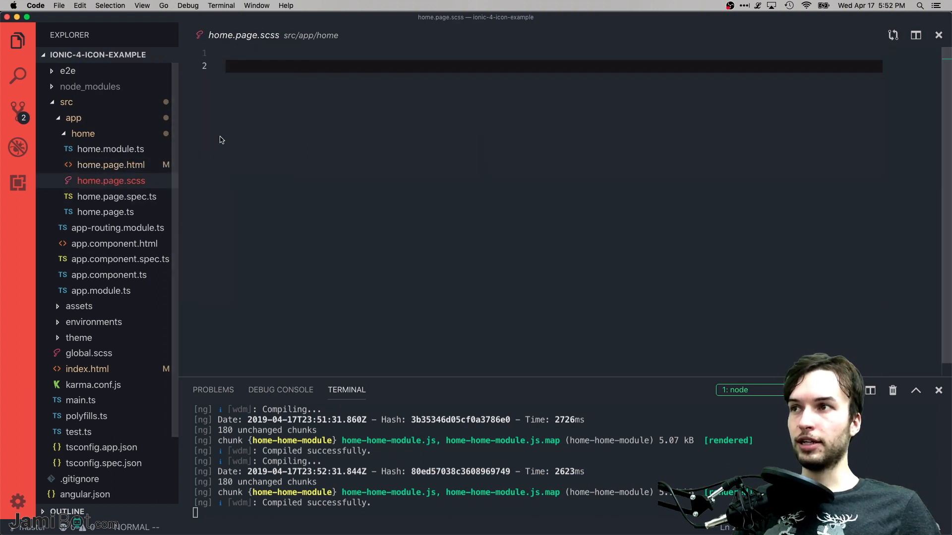
- Write a .custom-icon rule with font-size: 64px in home.page.scss
type(".")
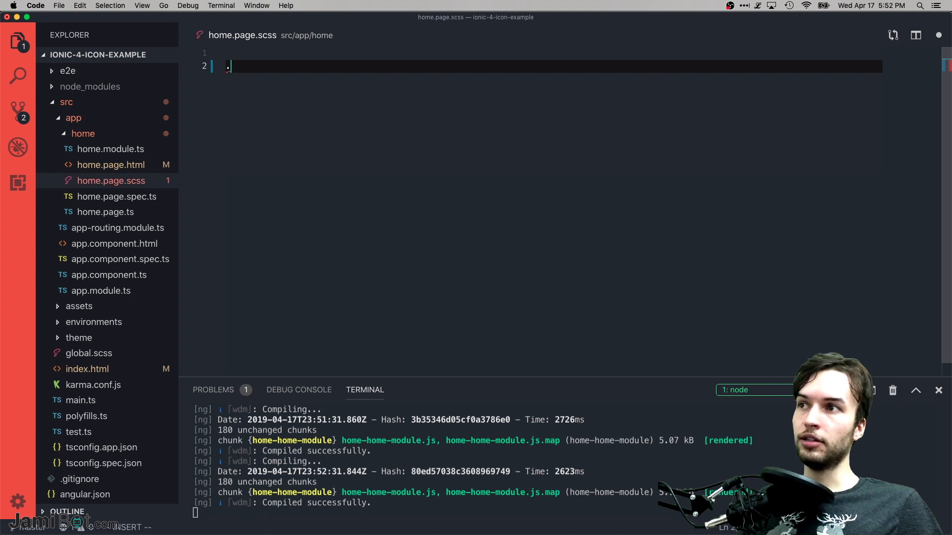
type("custom-")
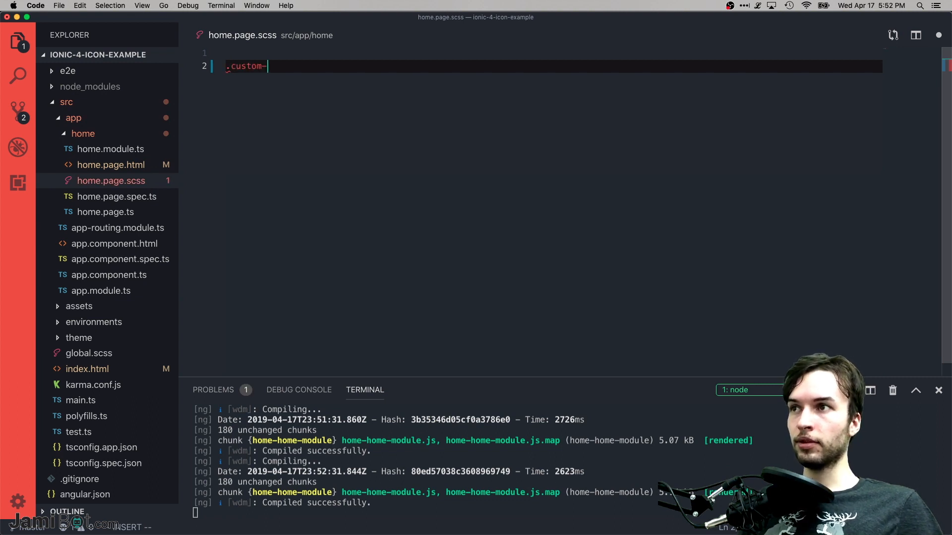
type("icon {")
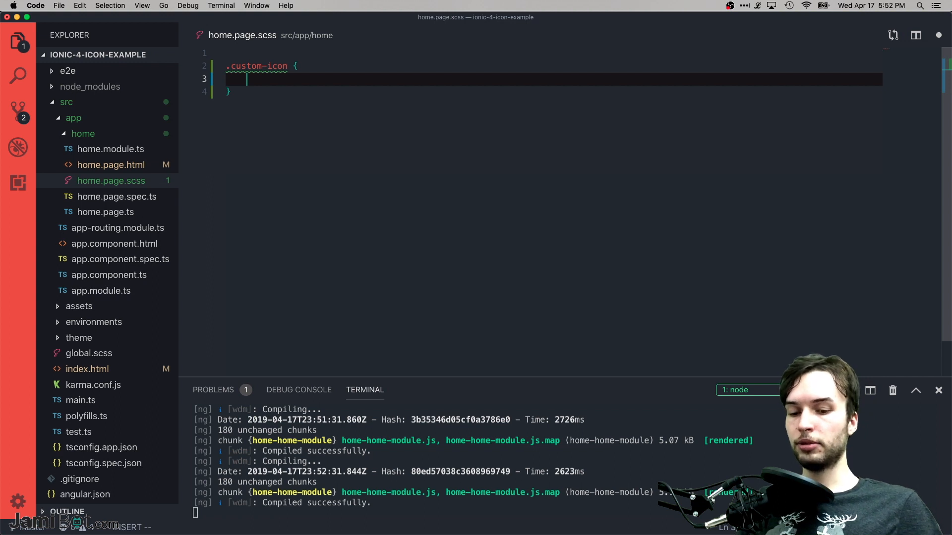
type("font-")
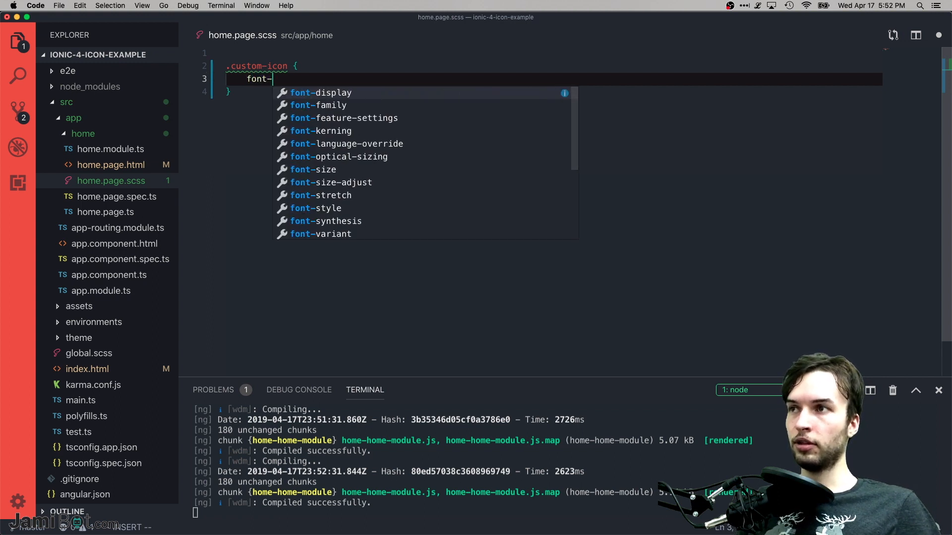
type("size:")
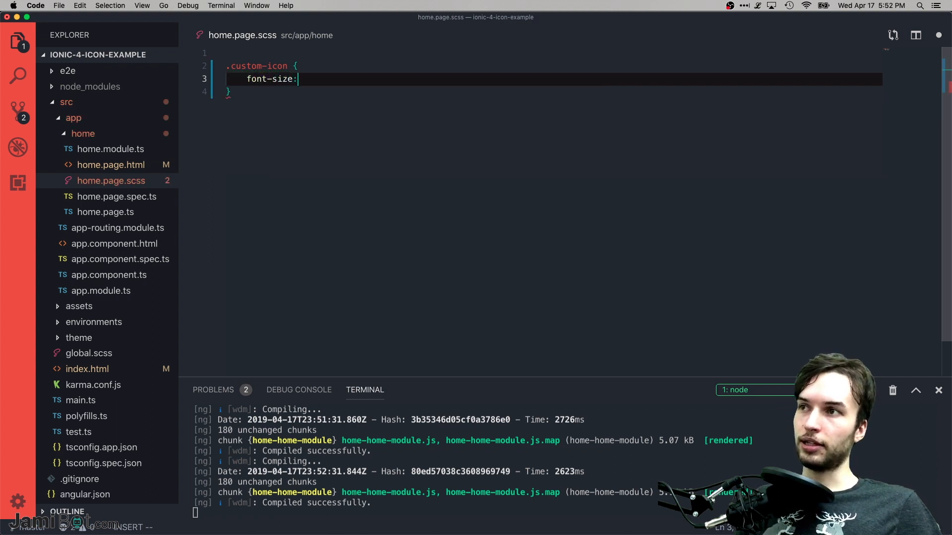
type("64p")
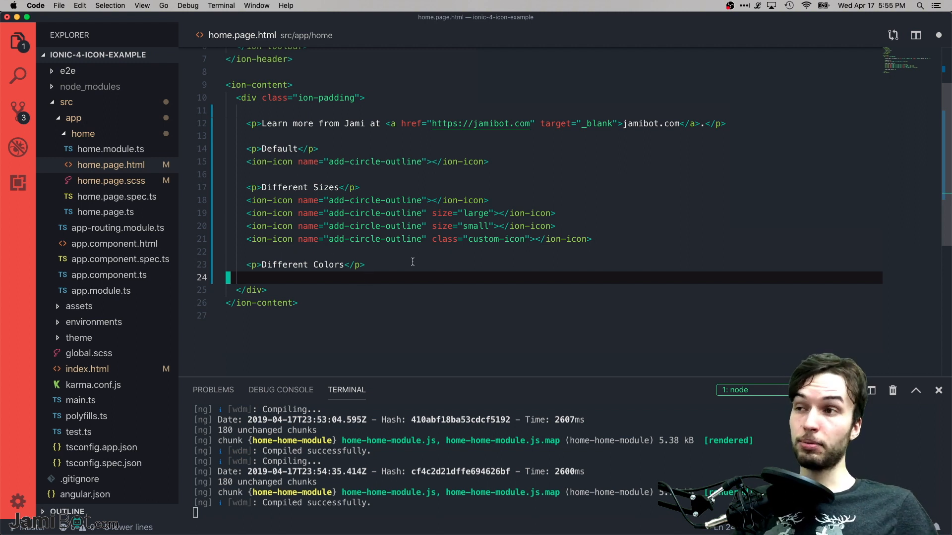
- Add add-circle-outline icons coloured primary, secondary, danger, light and dark, then open theme/variables.scss
type("<ion-icon name=\"add-circle-outline\" color=\"primary\"></ion-icon>")
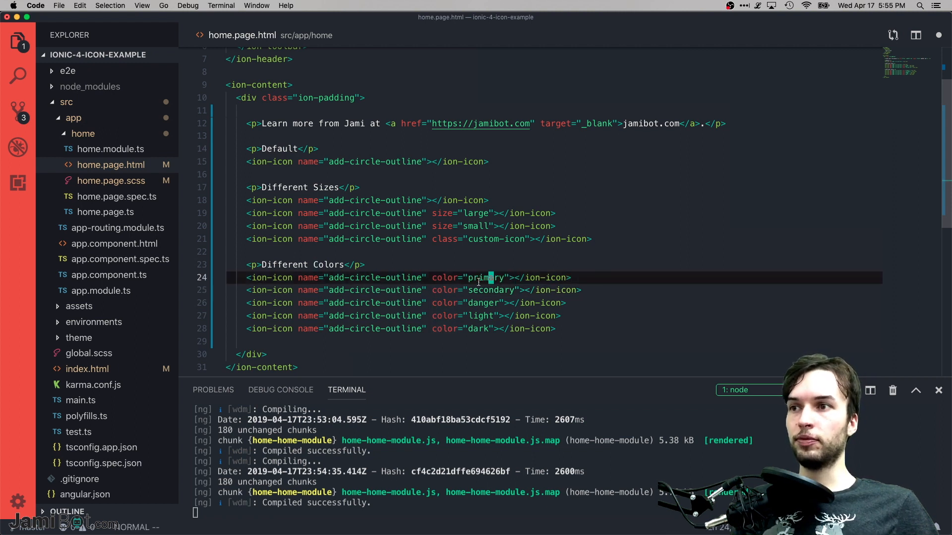
double_click(486, 278)
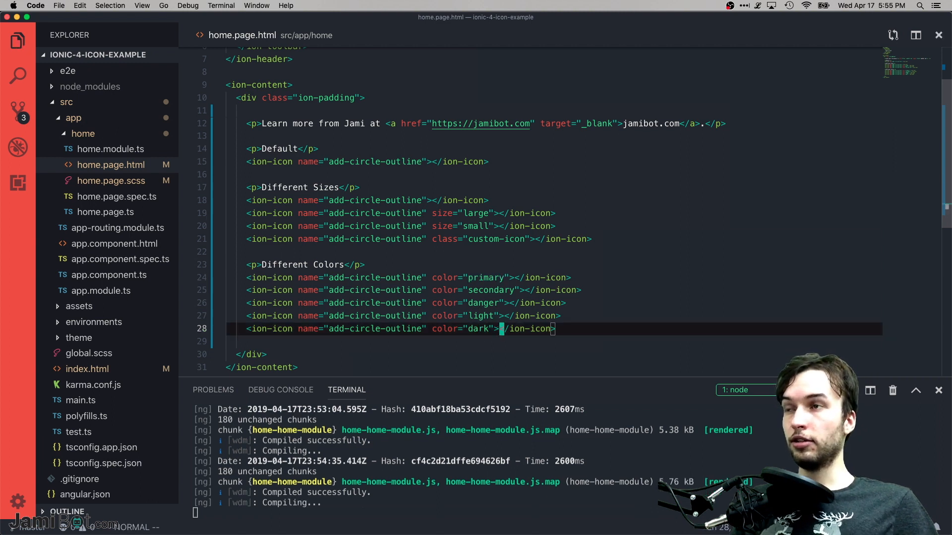
left_click(100, 283)
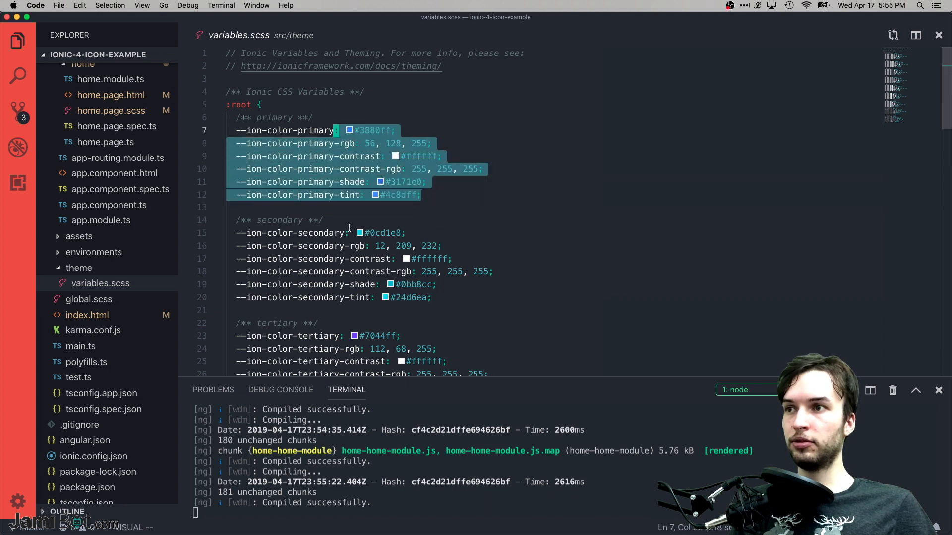
- Scroll through the primary-to-light colour definitions in variables.scss, then return to home.page.html
scroll("down", 3)
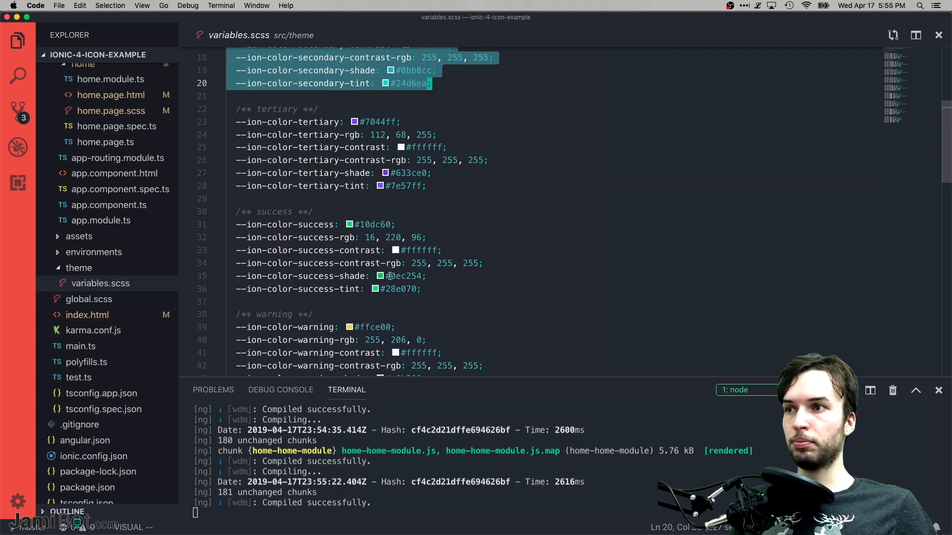
scroll("down", 3)
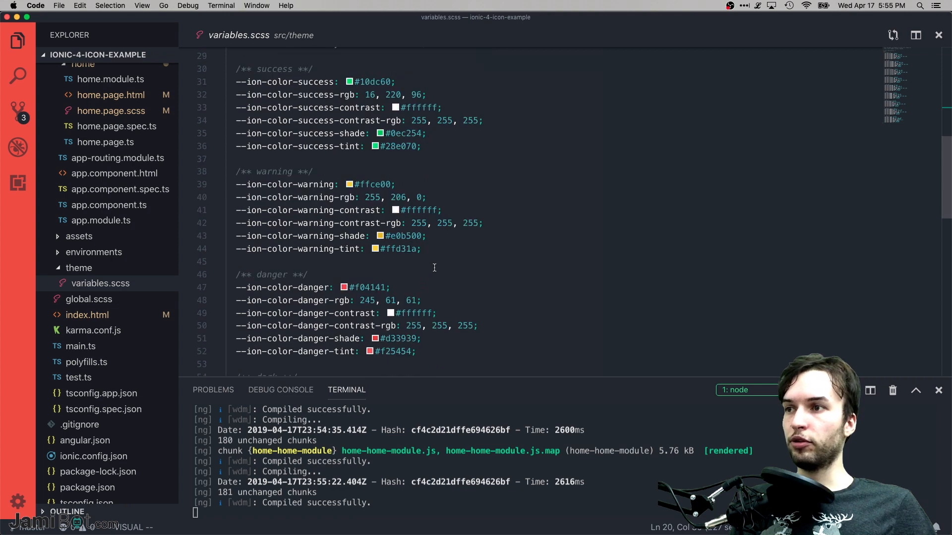
scroll("down", 3)
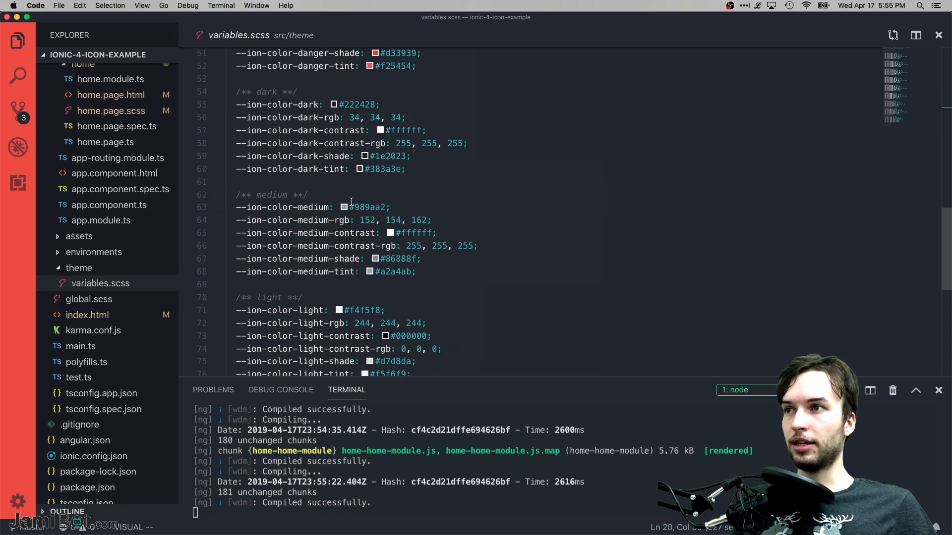
left_click(110, 165)
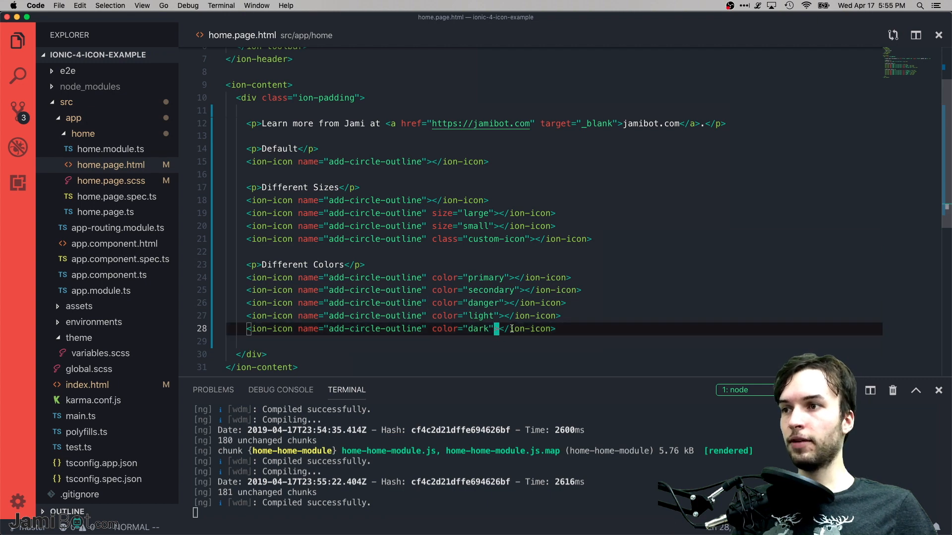
key("cmd+tab")
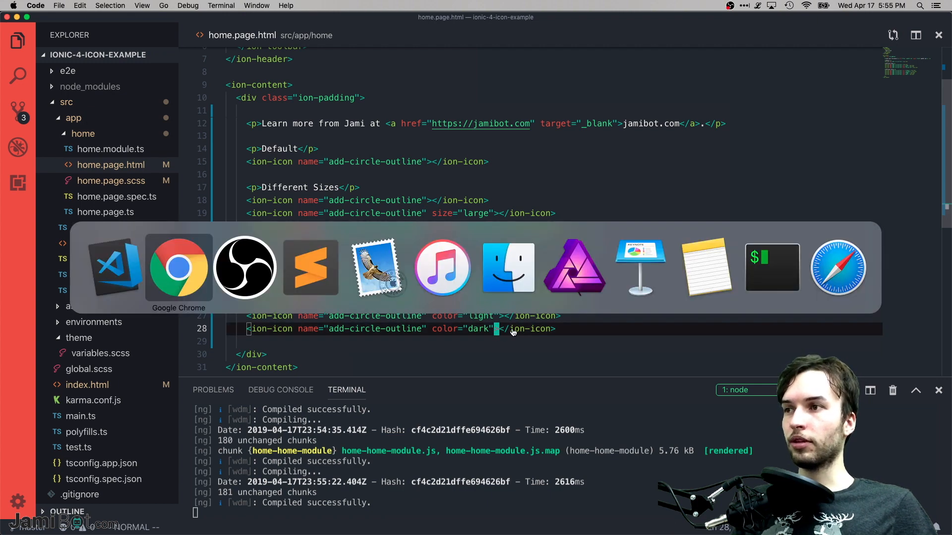
- Check the Different Colors icon row on localhost, then switch to the Ionicons tab
left_click(178, 267)
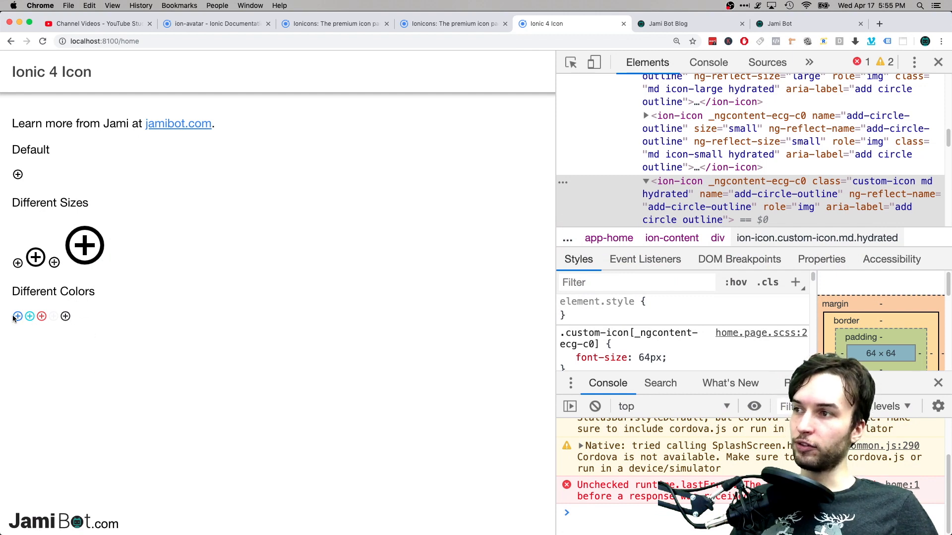
mouse_move(56, 320)
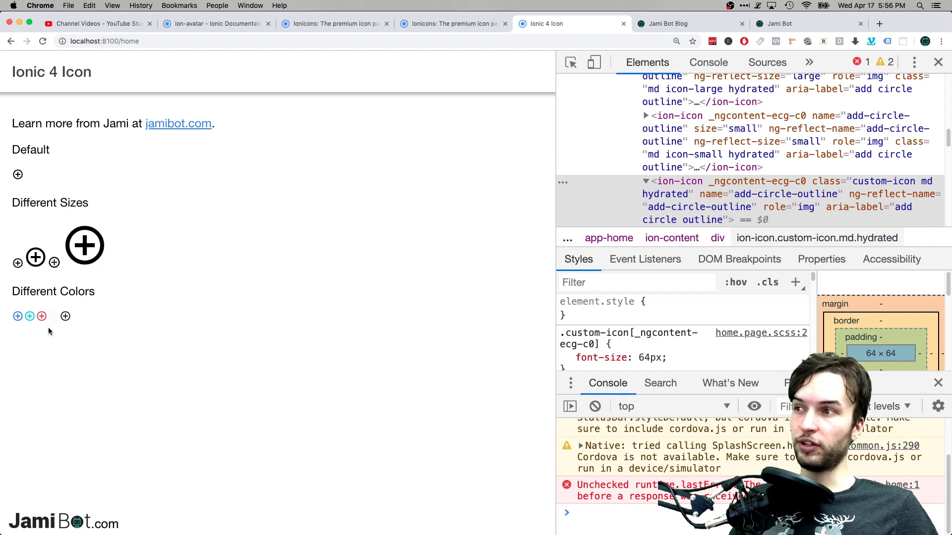
mouse_move(75, 316)
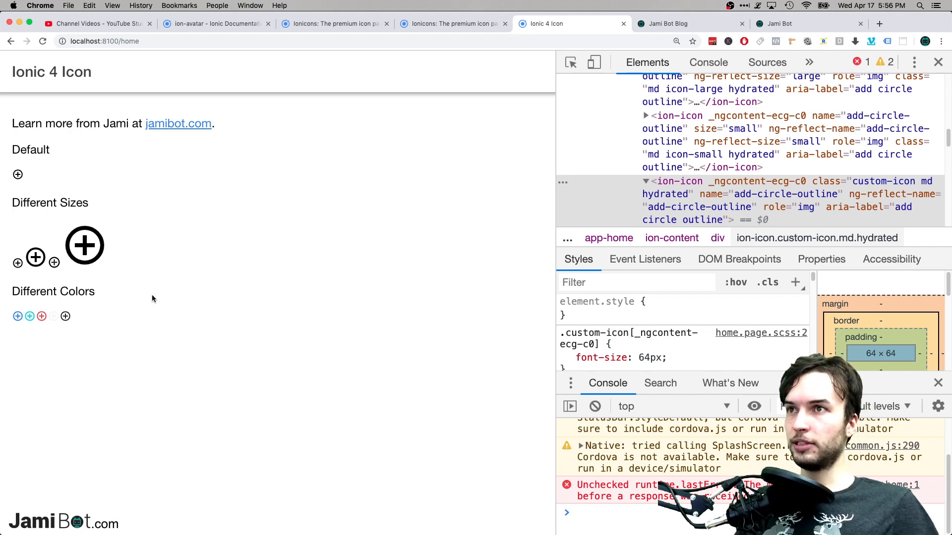
left_click(452, 24)
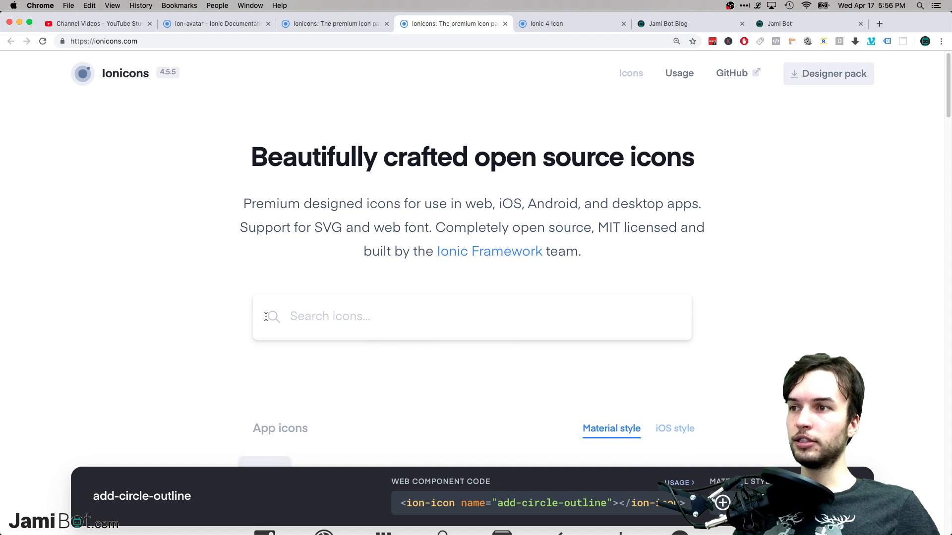
- Search the Ionicons site for a 'text' icon, which finds nothing, and head back to the editor
scroll("down", 3)
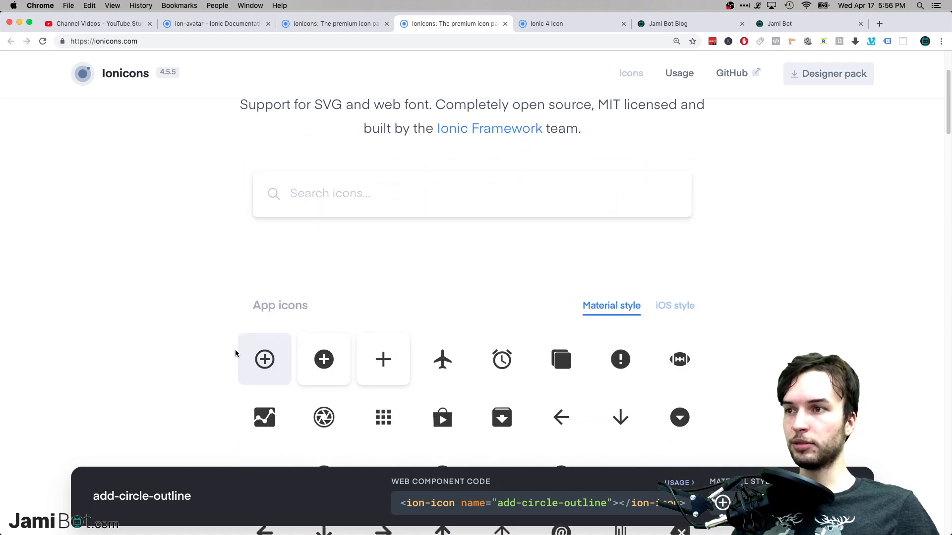
scroll("down", 3)
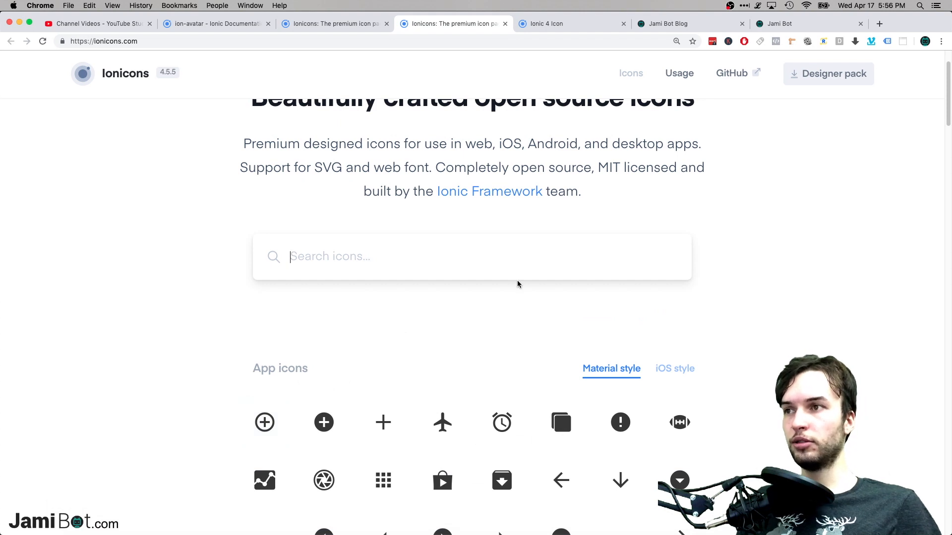
type("textt")
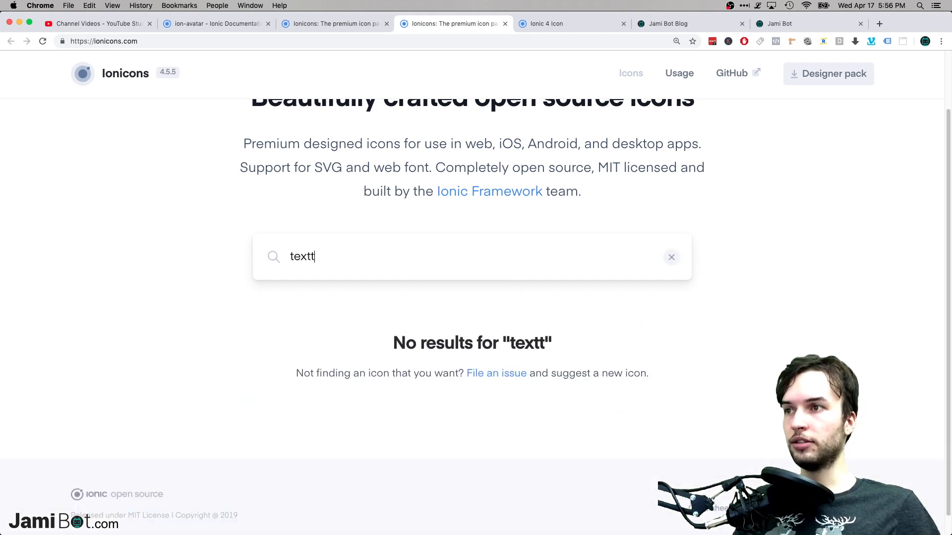
key("Backspace")
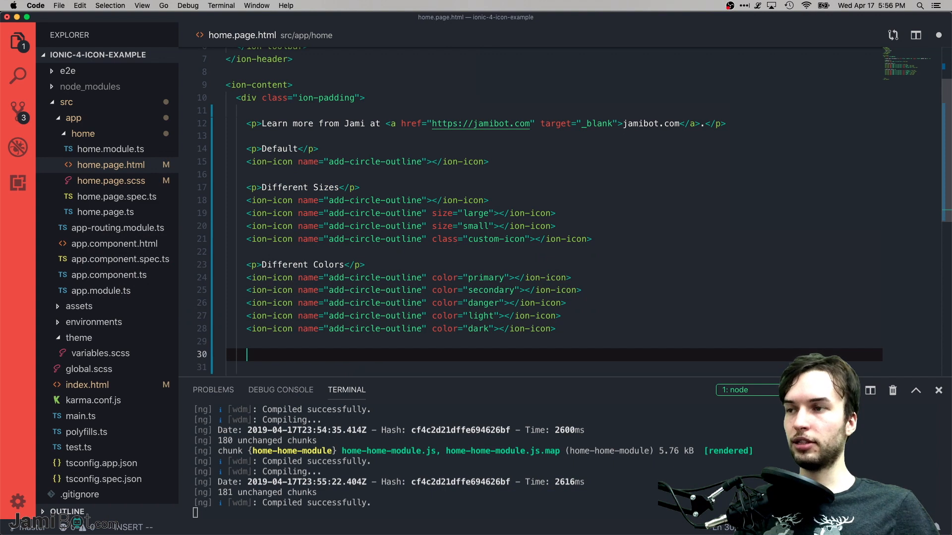
- Type a <p>Different Symbols</p> label and a text ion-icon, then return to the Ionicons site
type("Different </p>")
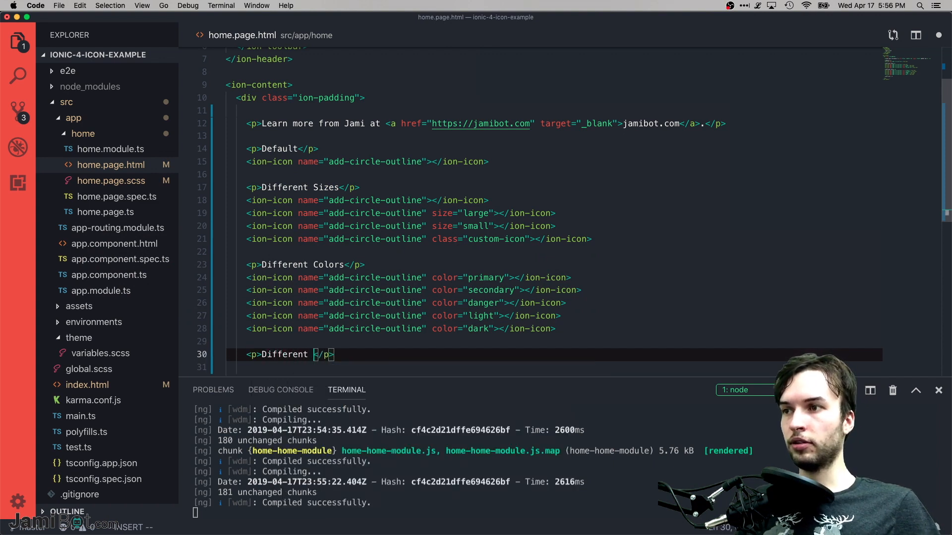
type("Symbols")
left_click(555, 367)
type("<ion-icon name=\"text\"></ion-icon>")
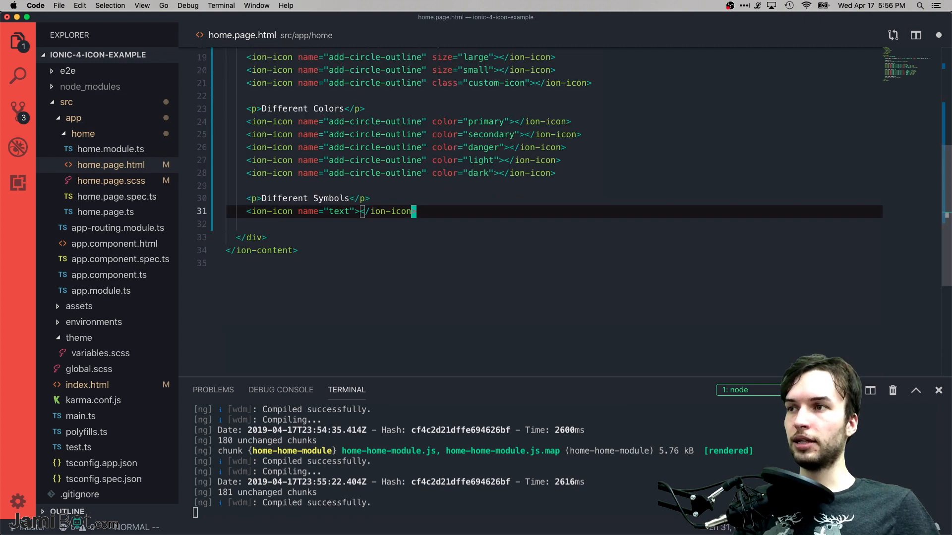
left_click(452, 23)
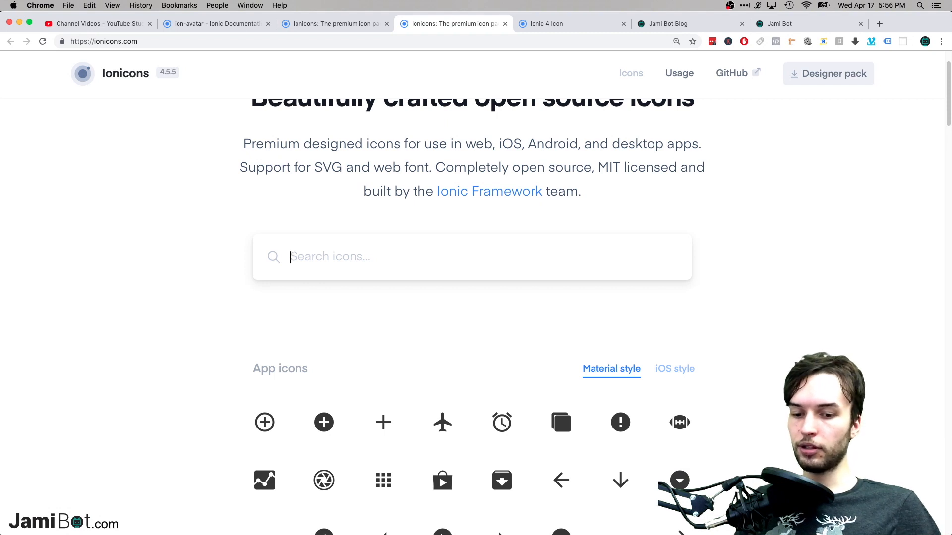
- Search Ionicons for 'video' and add a videocam ion-icon under Different Symbols
type("videocam\"></ion-icon>")
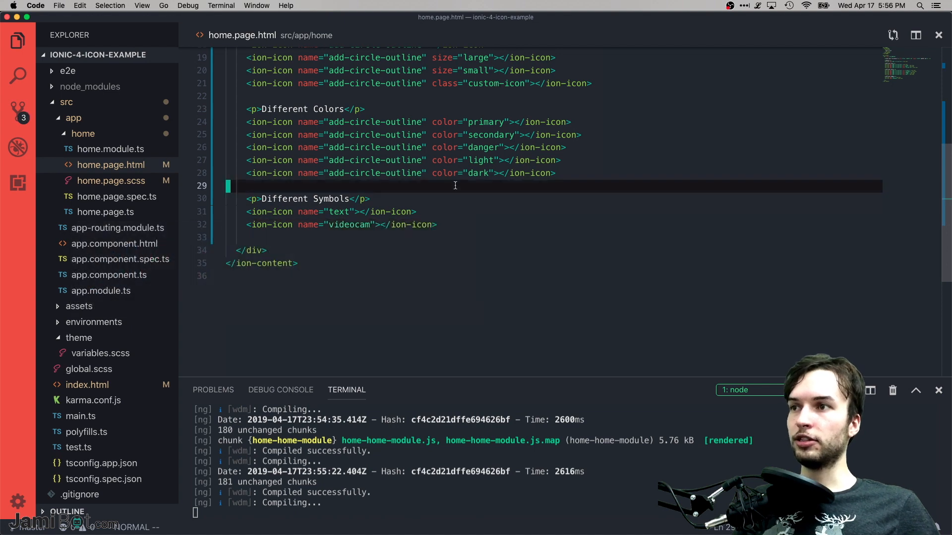
double_click(338, 211)
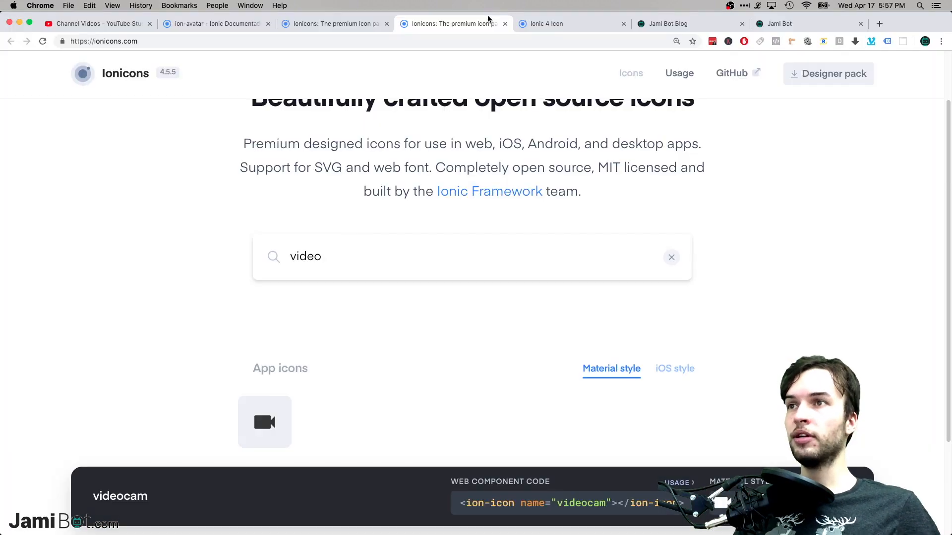
mouse_move(380, 325)
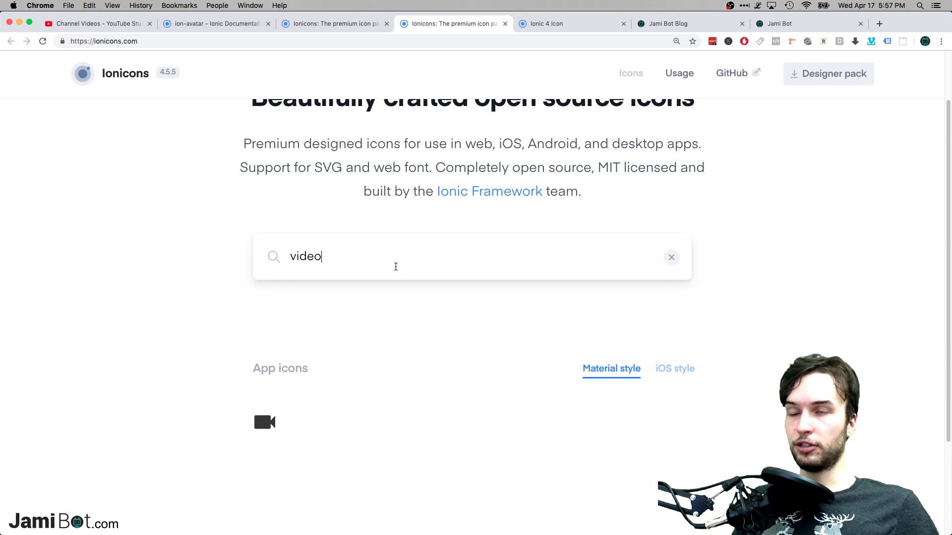
mouse_move(371, 275)
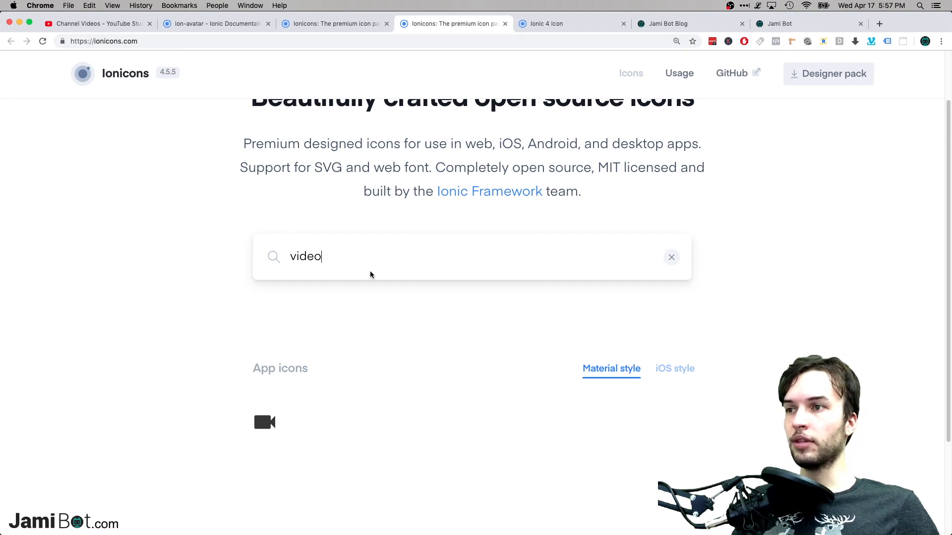
left_click(571, 23)
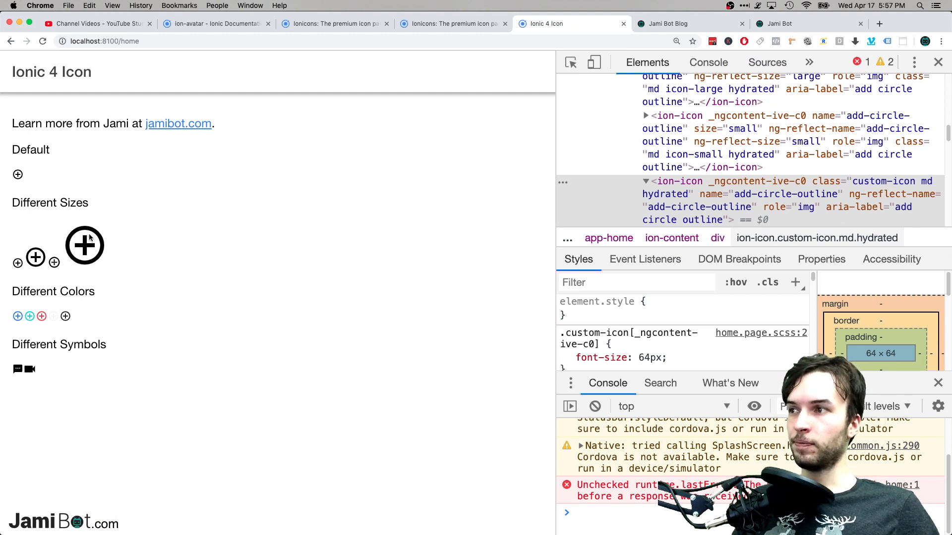
mouse_move(188, 333)
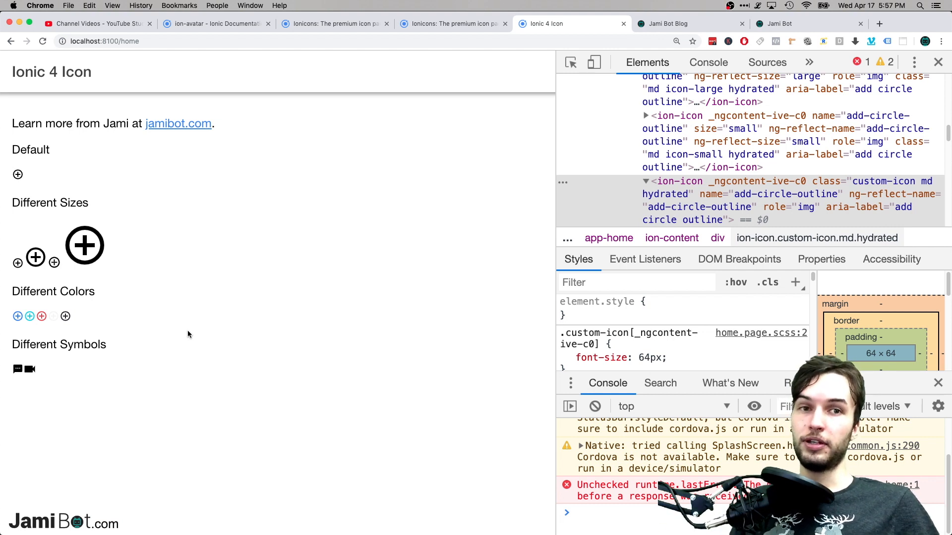
mouse_move(387, 164)
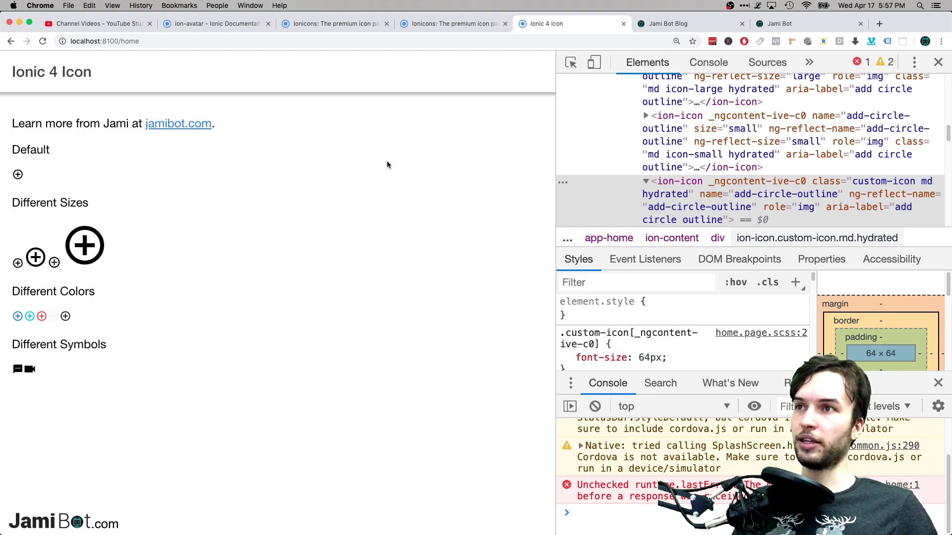
mouse_move(528, 78)
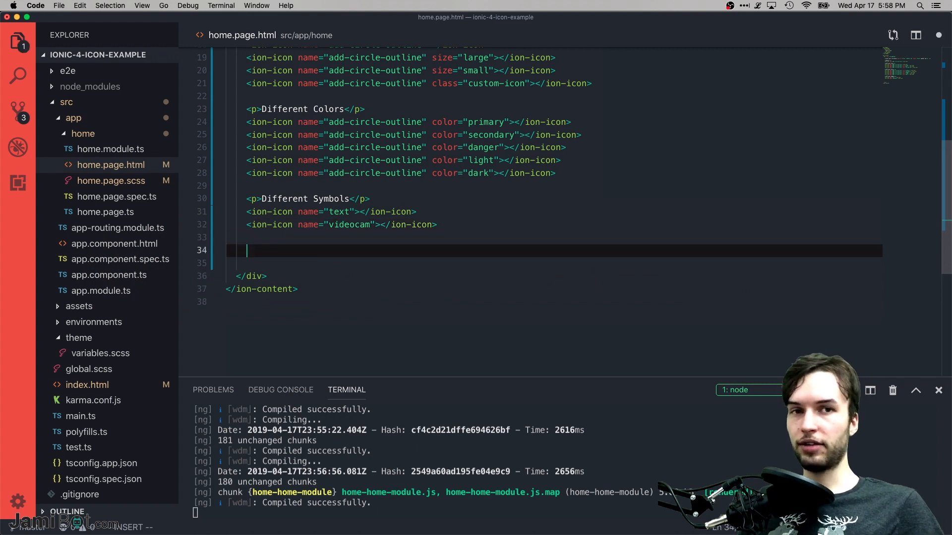
- Add a 'Use in a button' paragraph and an ion-button wrapping the text icon
type("bu")
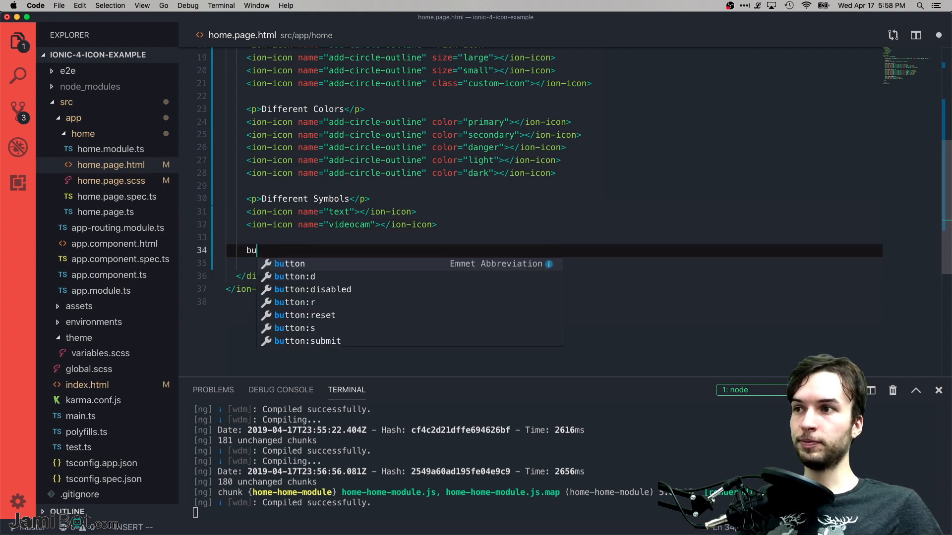
type("ion")
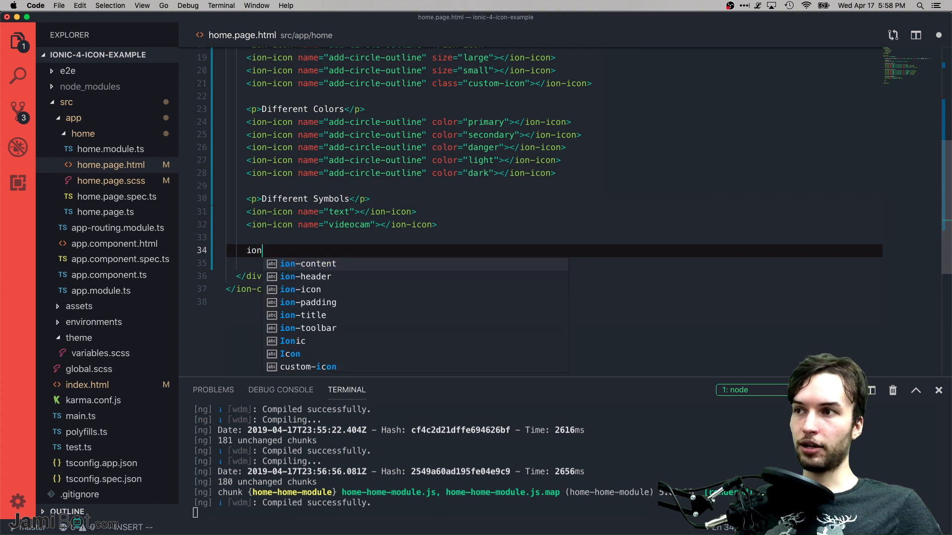
type("-button></ion-button>")
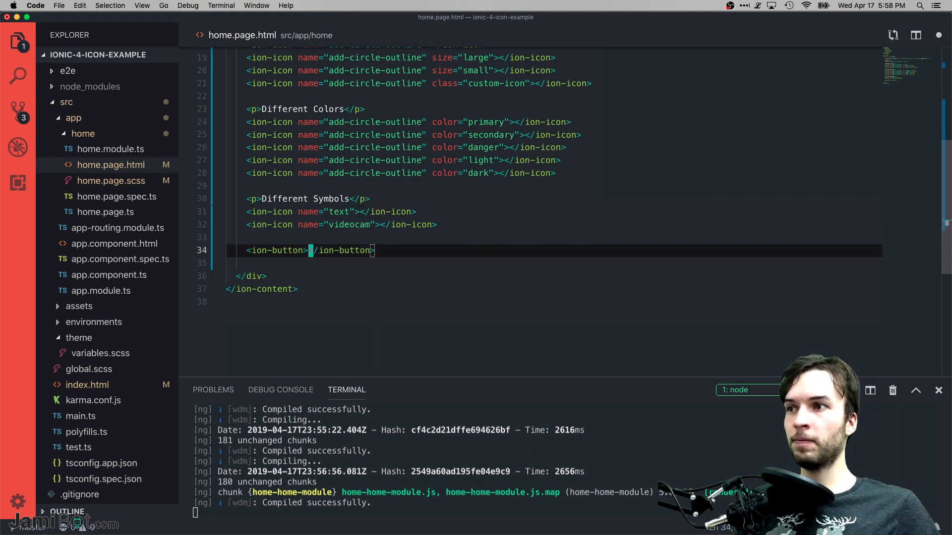
type("<p></p>")
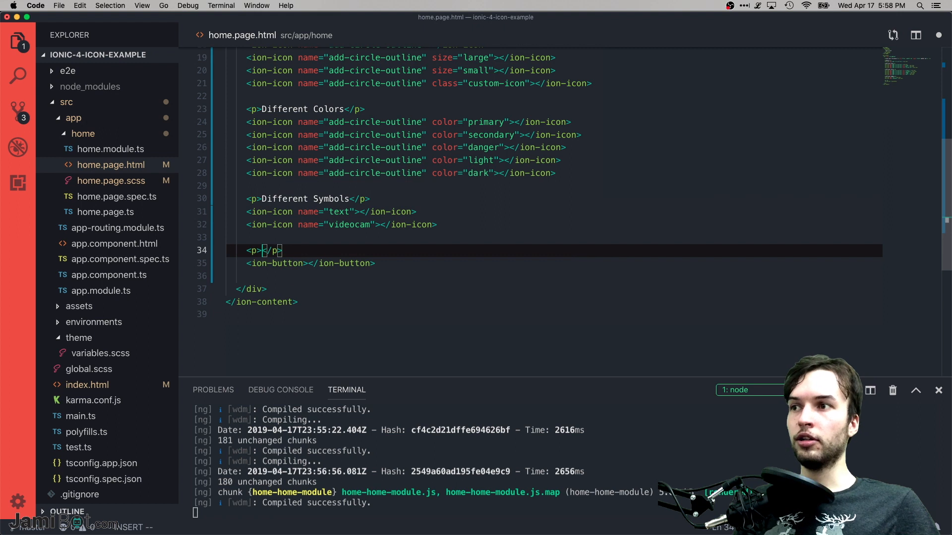
type("Use in a button")
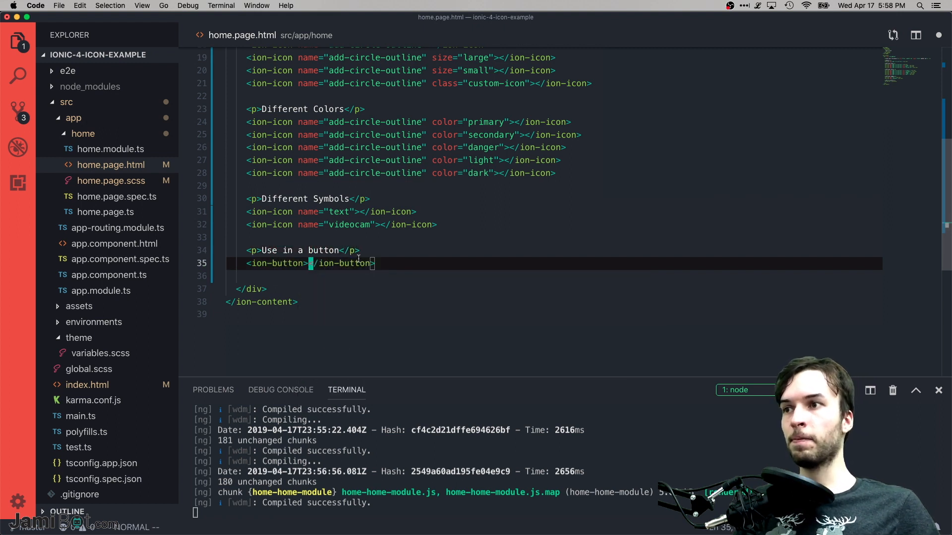
type("<ion-icon name=\"text\"></ion-icon>")
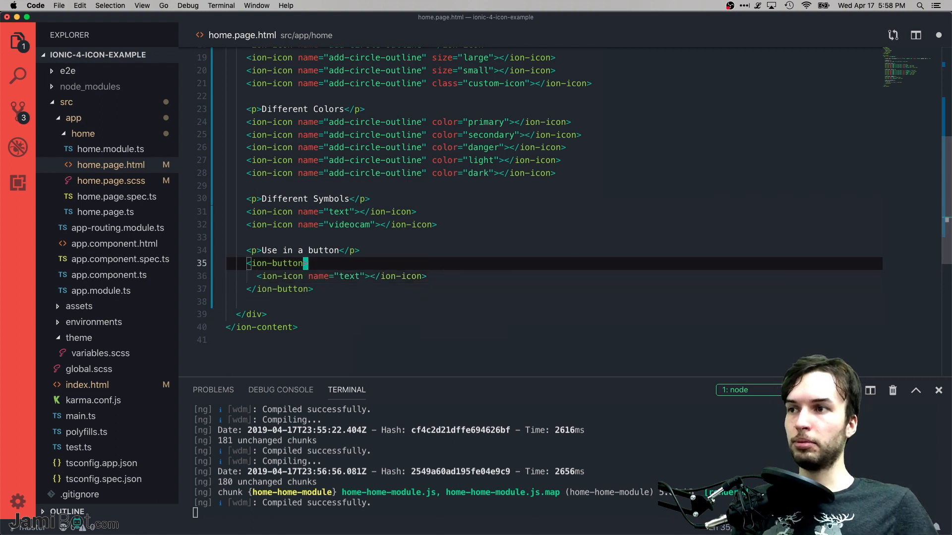
left_click(313, 289)
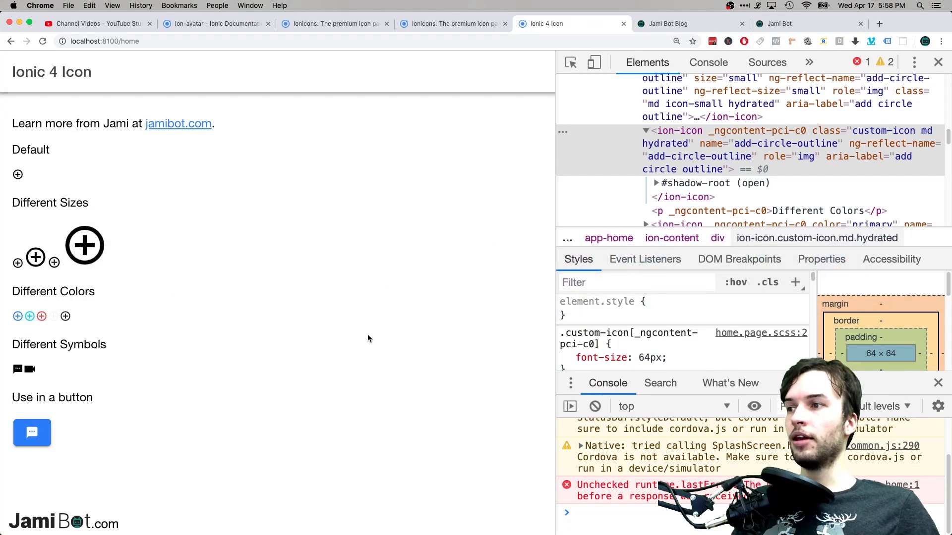
mouse_move(44, 479)
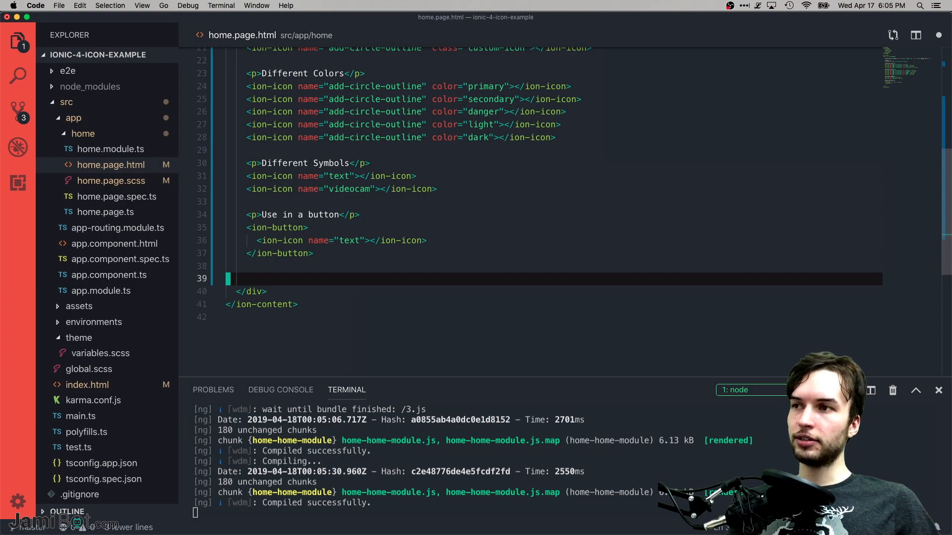
- Add a '<p>Configure IOS or MD</p>' heading to the template
type("<p>Configure IOS or MD</p>")
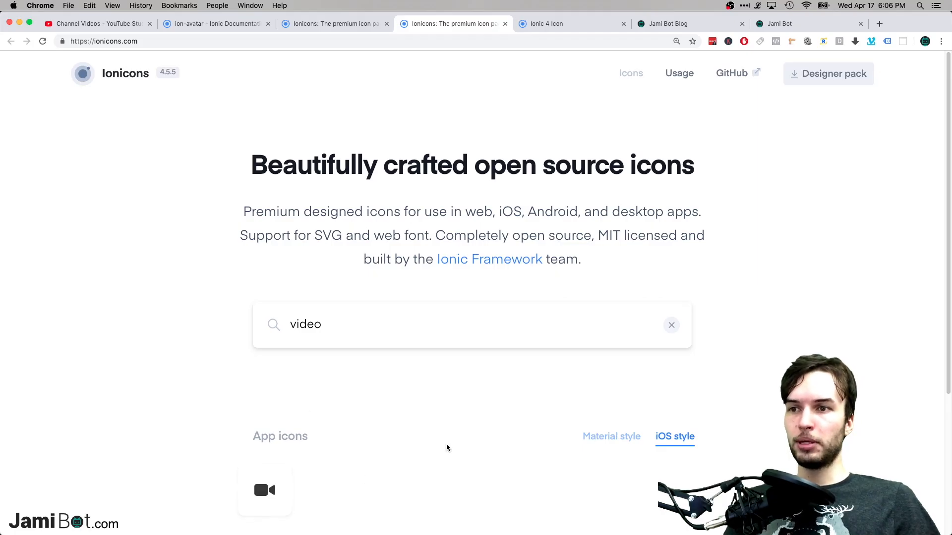
- Toggle the videocam results between Material style and iOS style
scroll("down", 3)
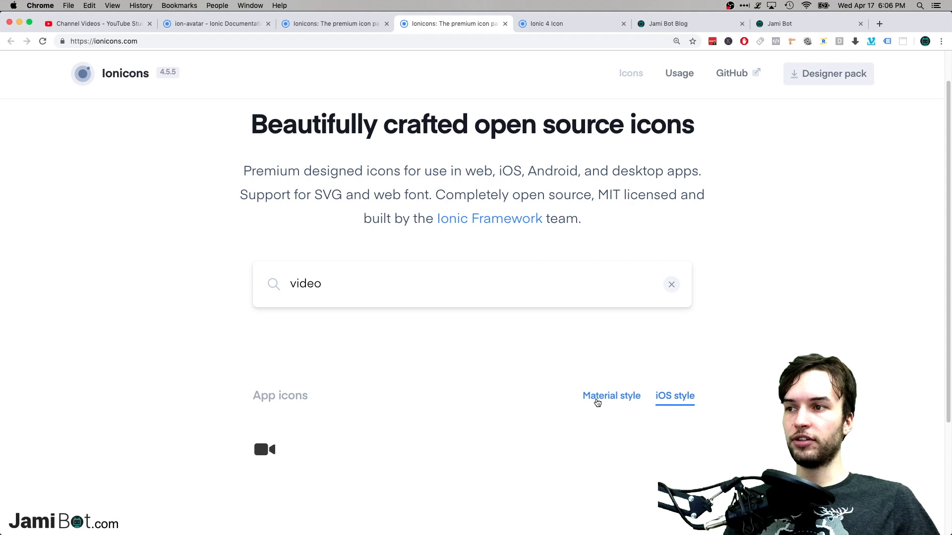
left_click(611, 396)
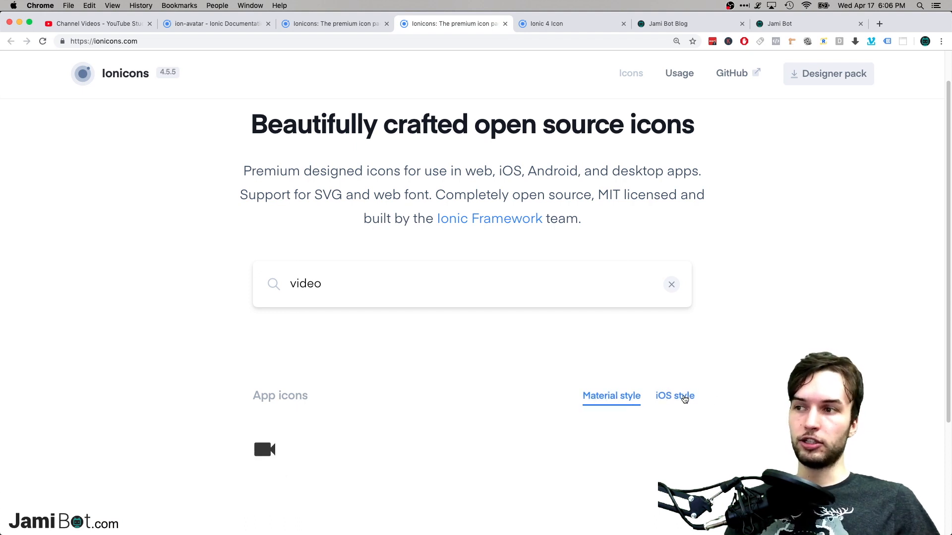
left_click(675, 396)
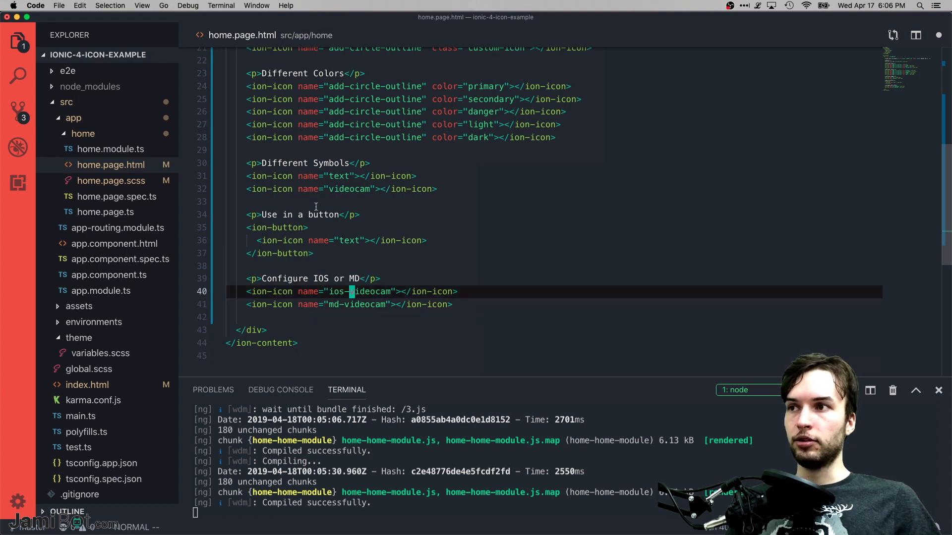
- Highlight the videocam part of the ios-videocam icon name
double_click(349, 189)
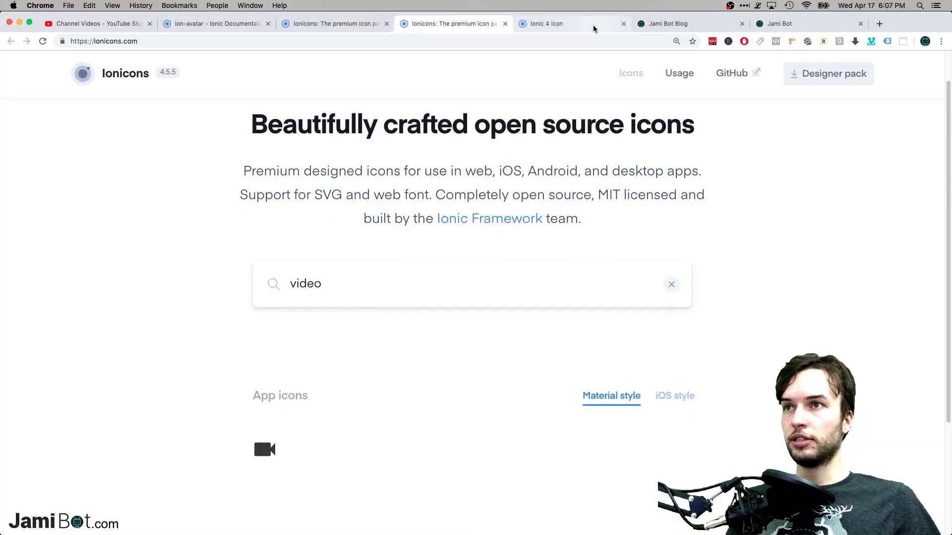
- Switch to the app preview, then highlight the md prefix of md-videocam
left_click(567, 24)
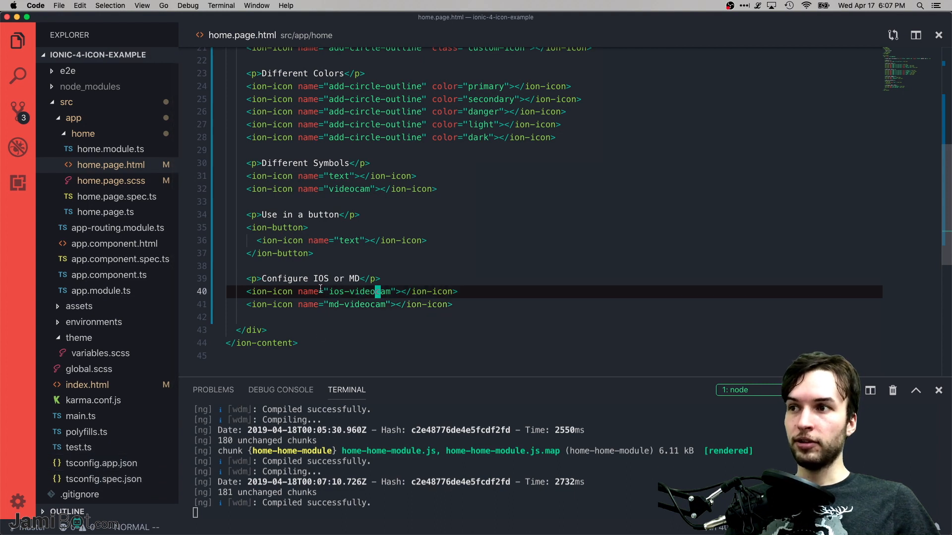
double_click(334, 304)
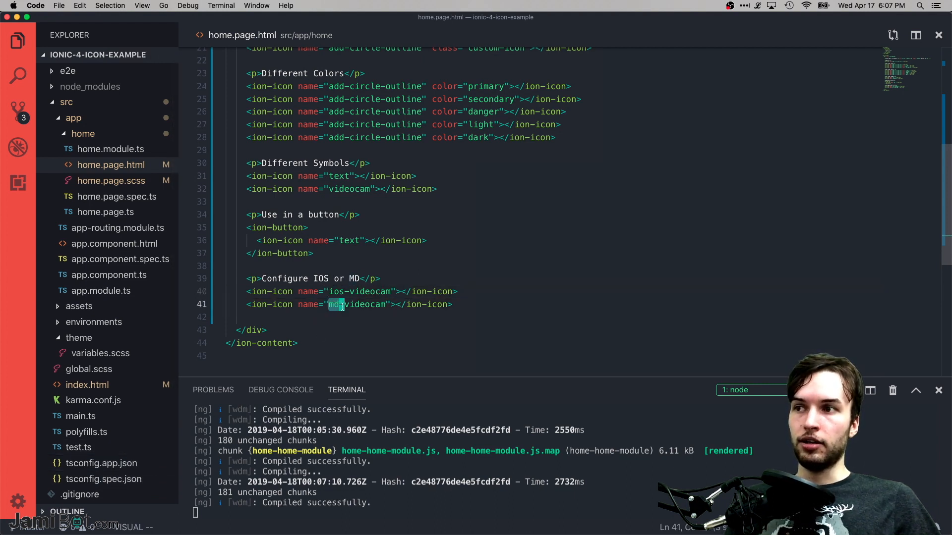